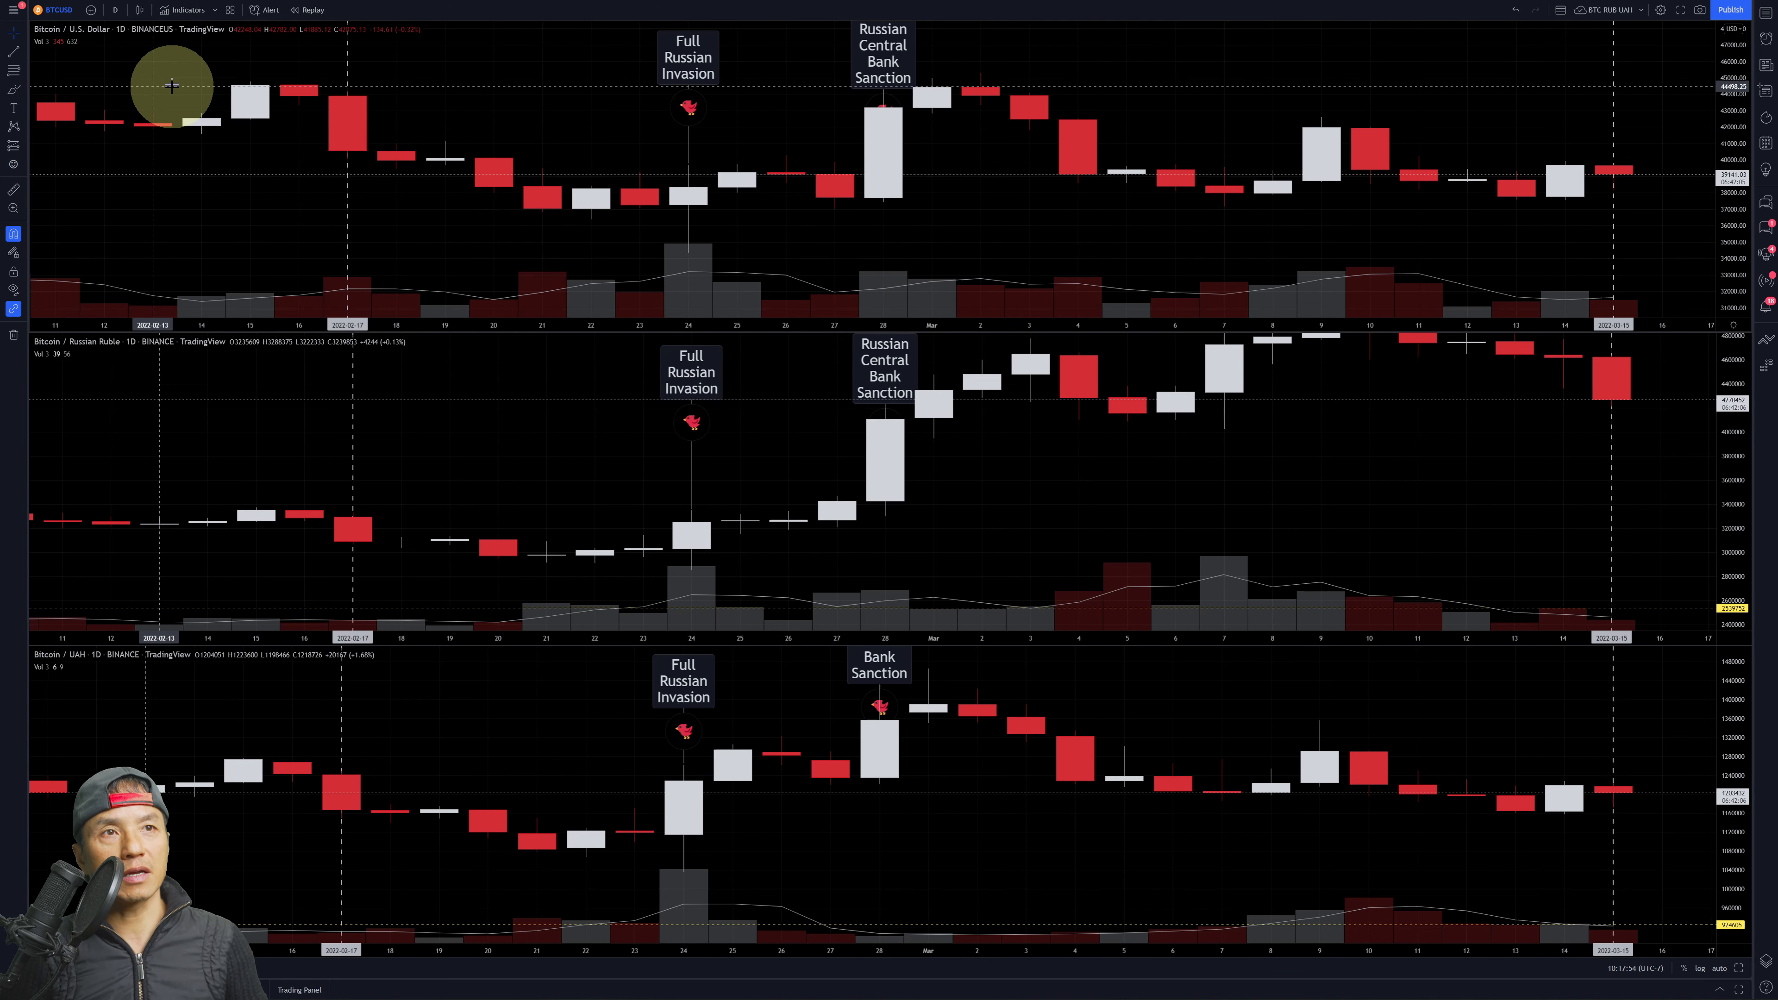
pyautogui.moveTo(495, 491)
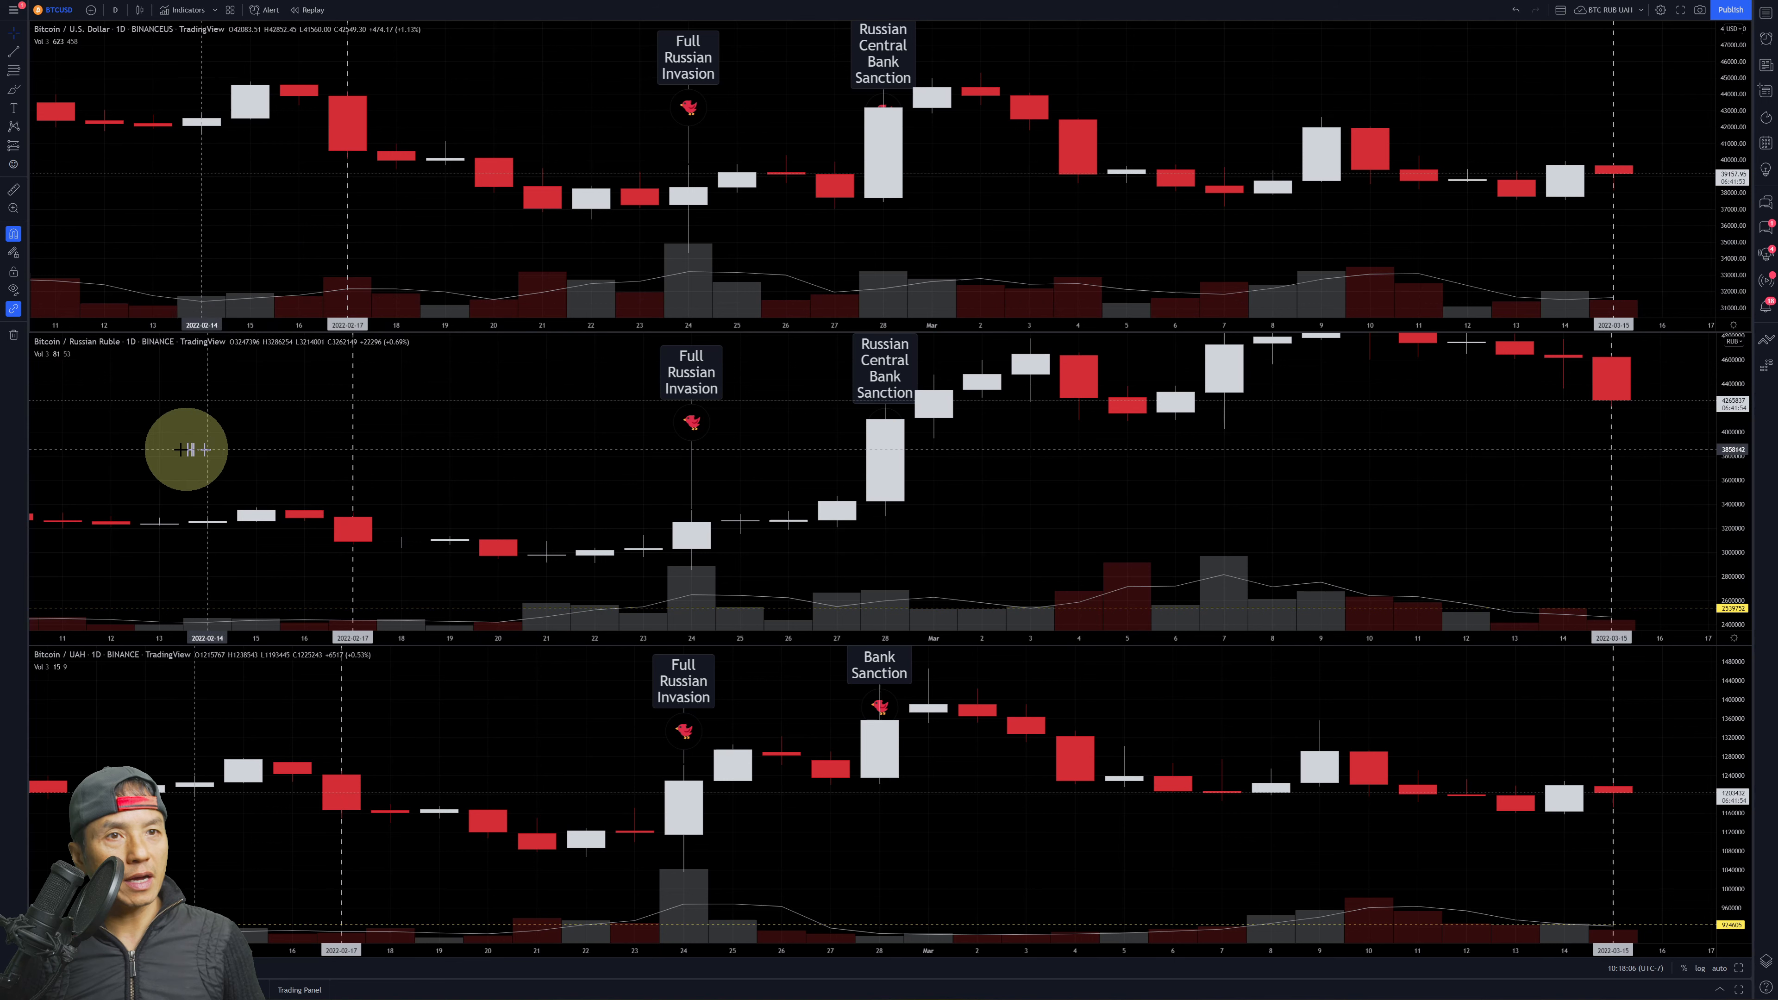
pyautogui.moveTo(1213, 494)
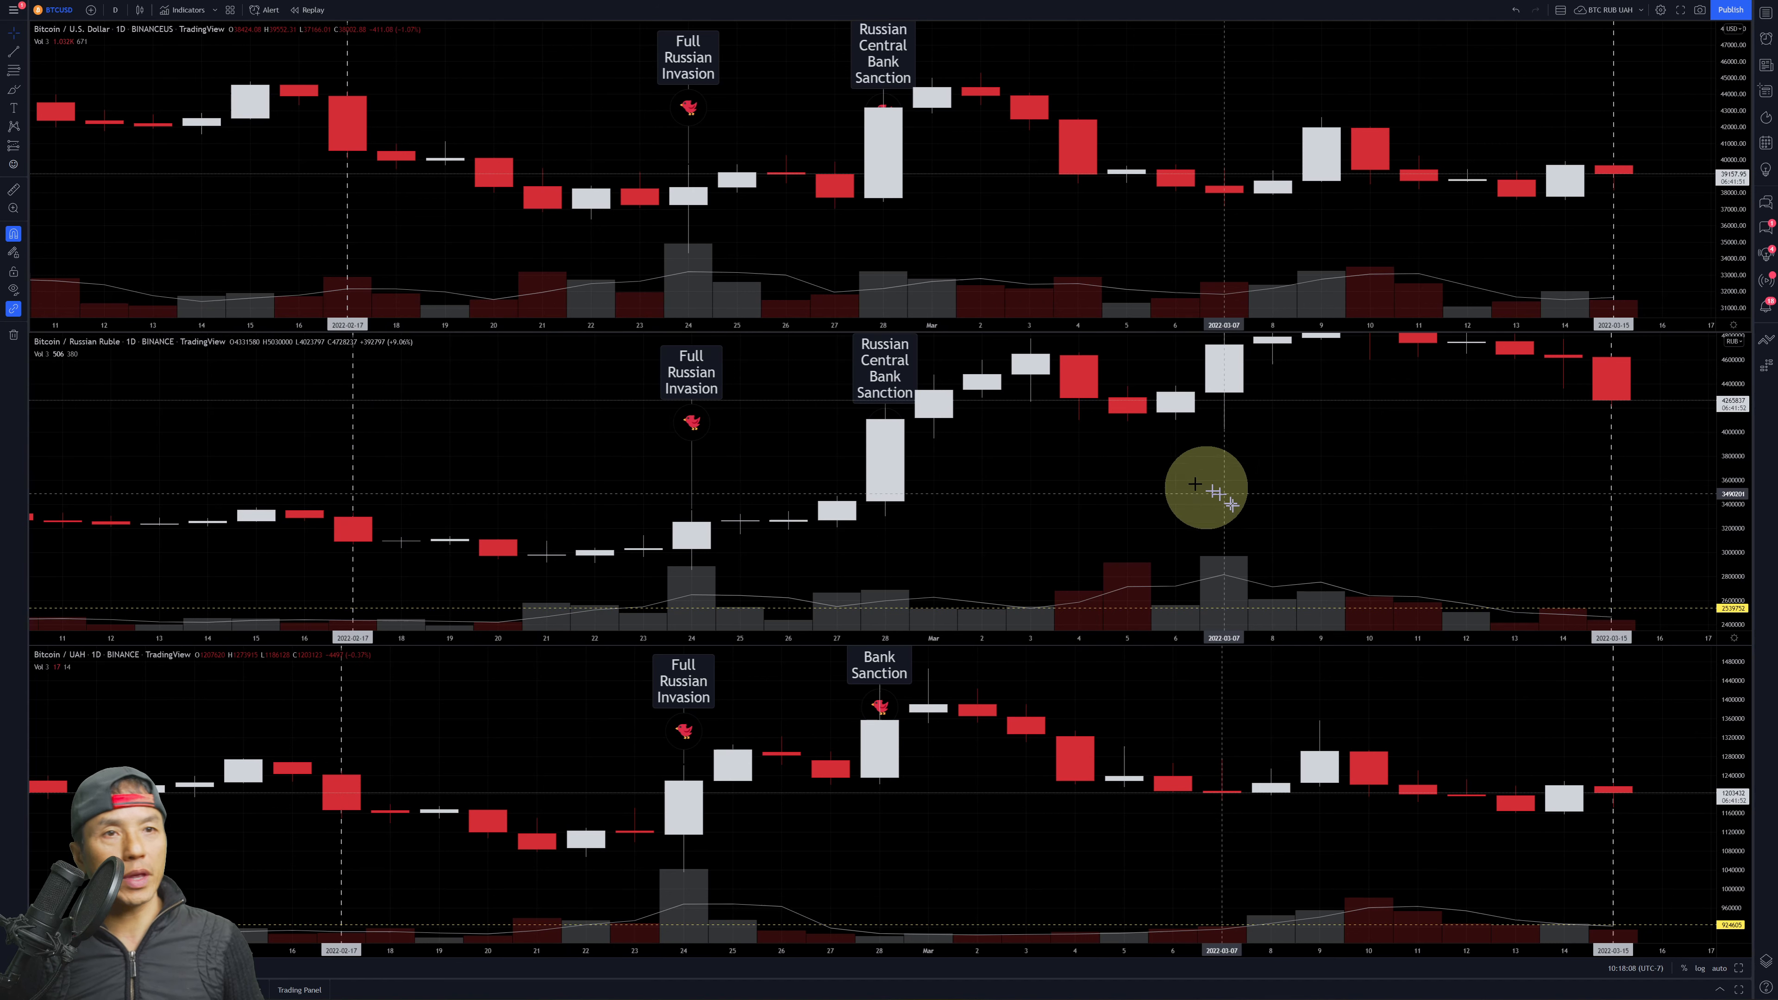
pyautogui.moveTo(107, 396)
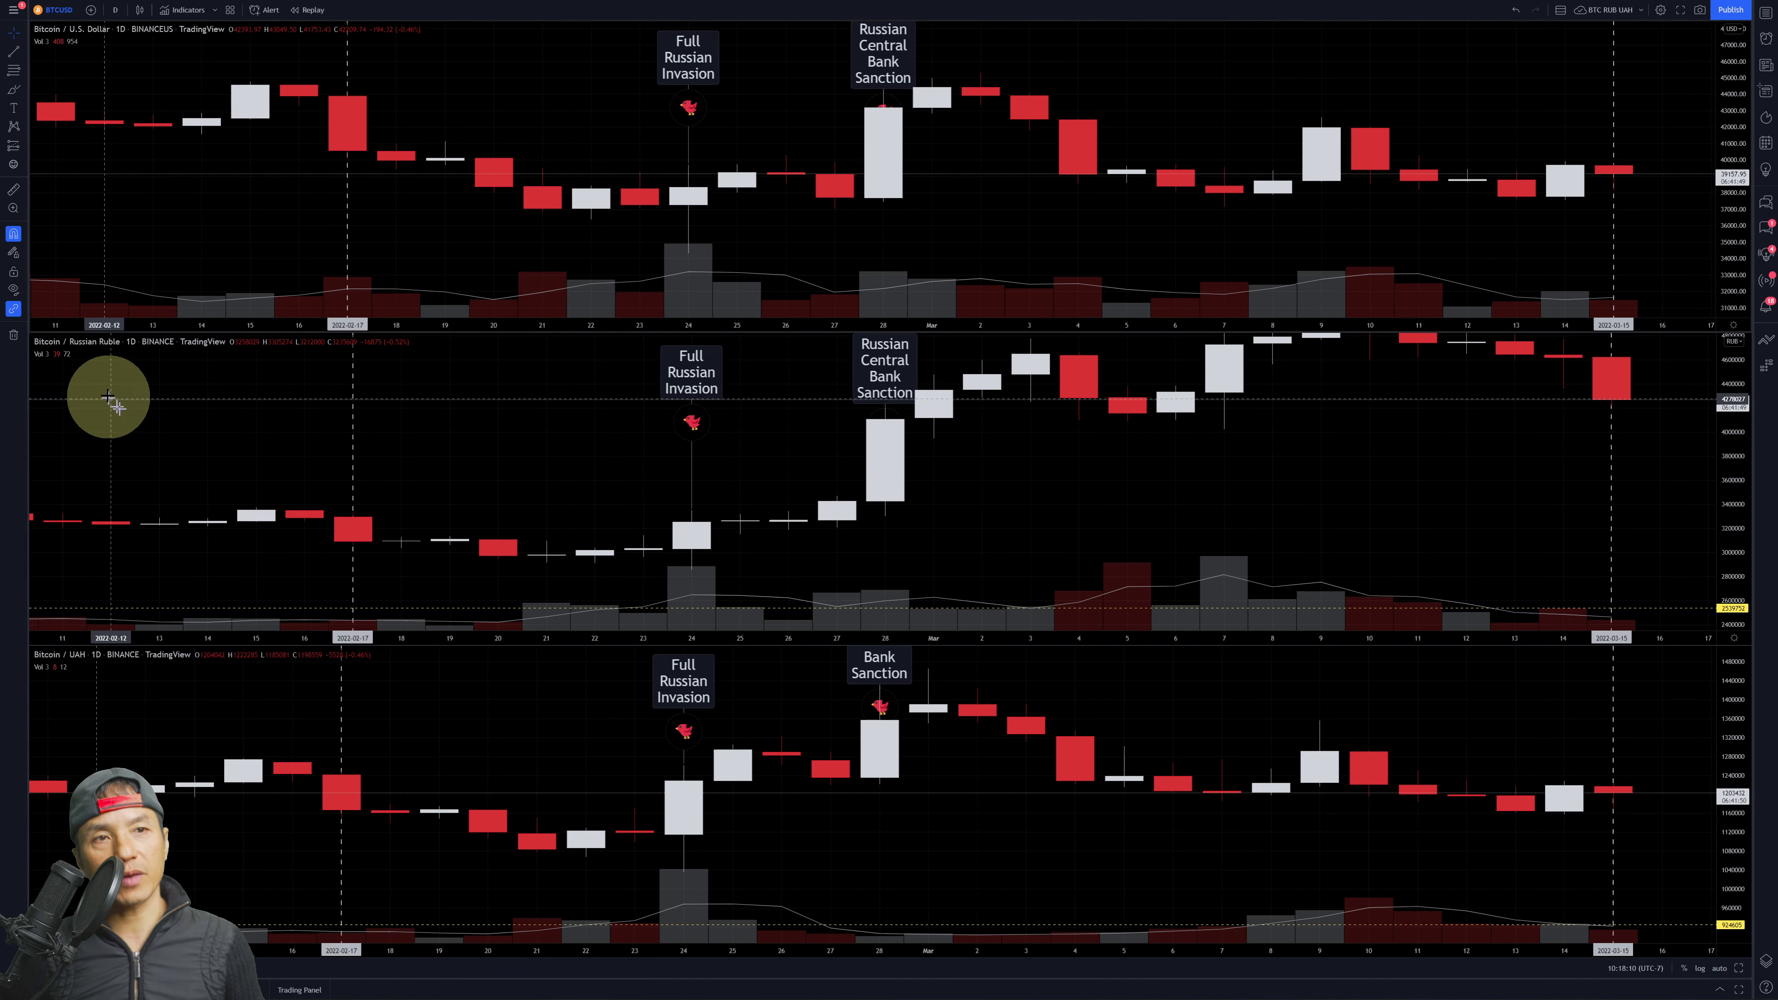
pyautogui.moveTo(1142, 571)
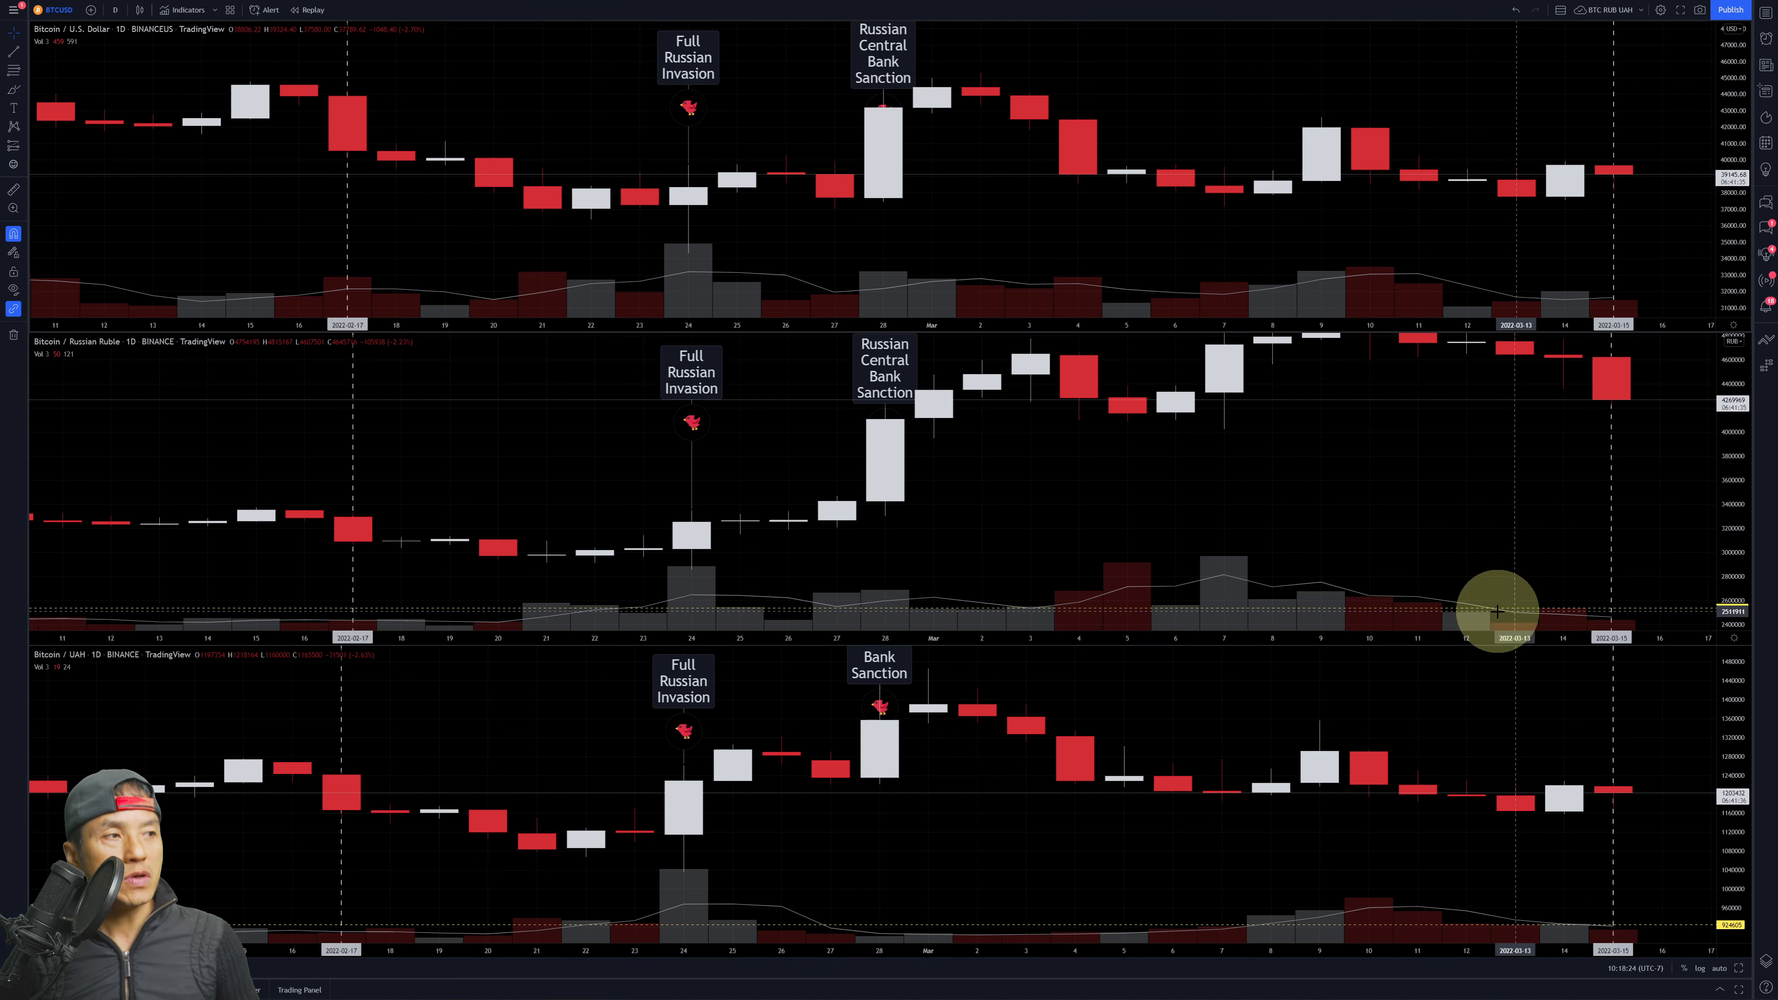
pyautogui.moveTo(1319, 591)
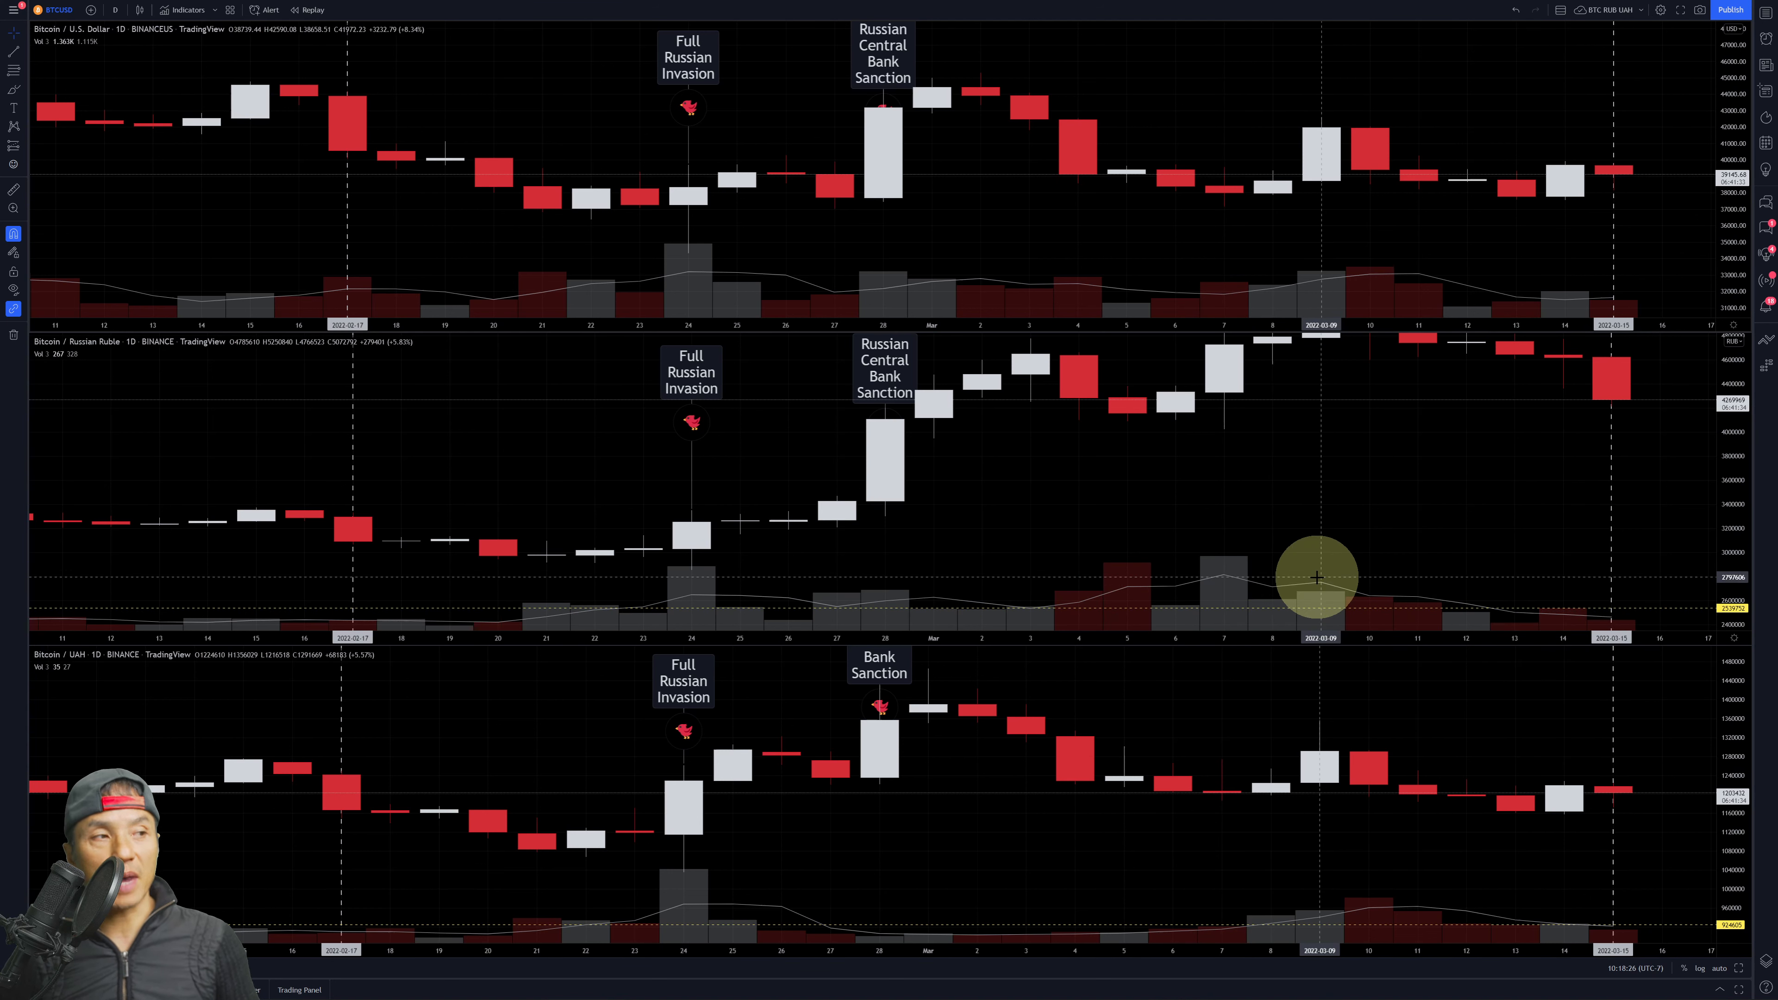
pyautogui.moveTo(1324, 603)
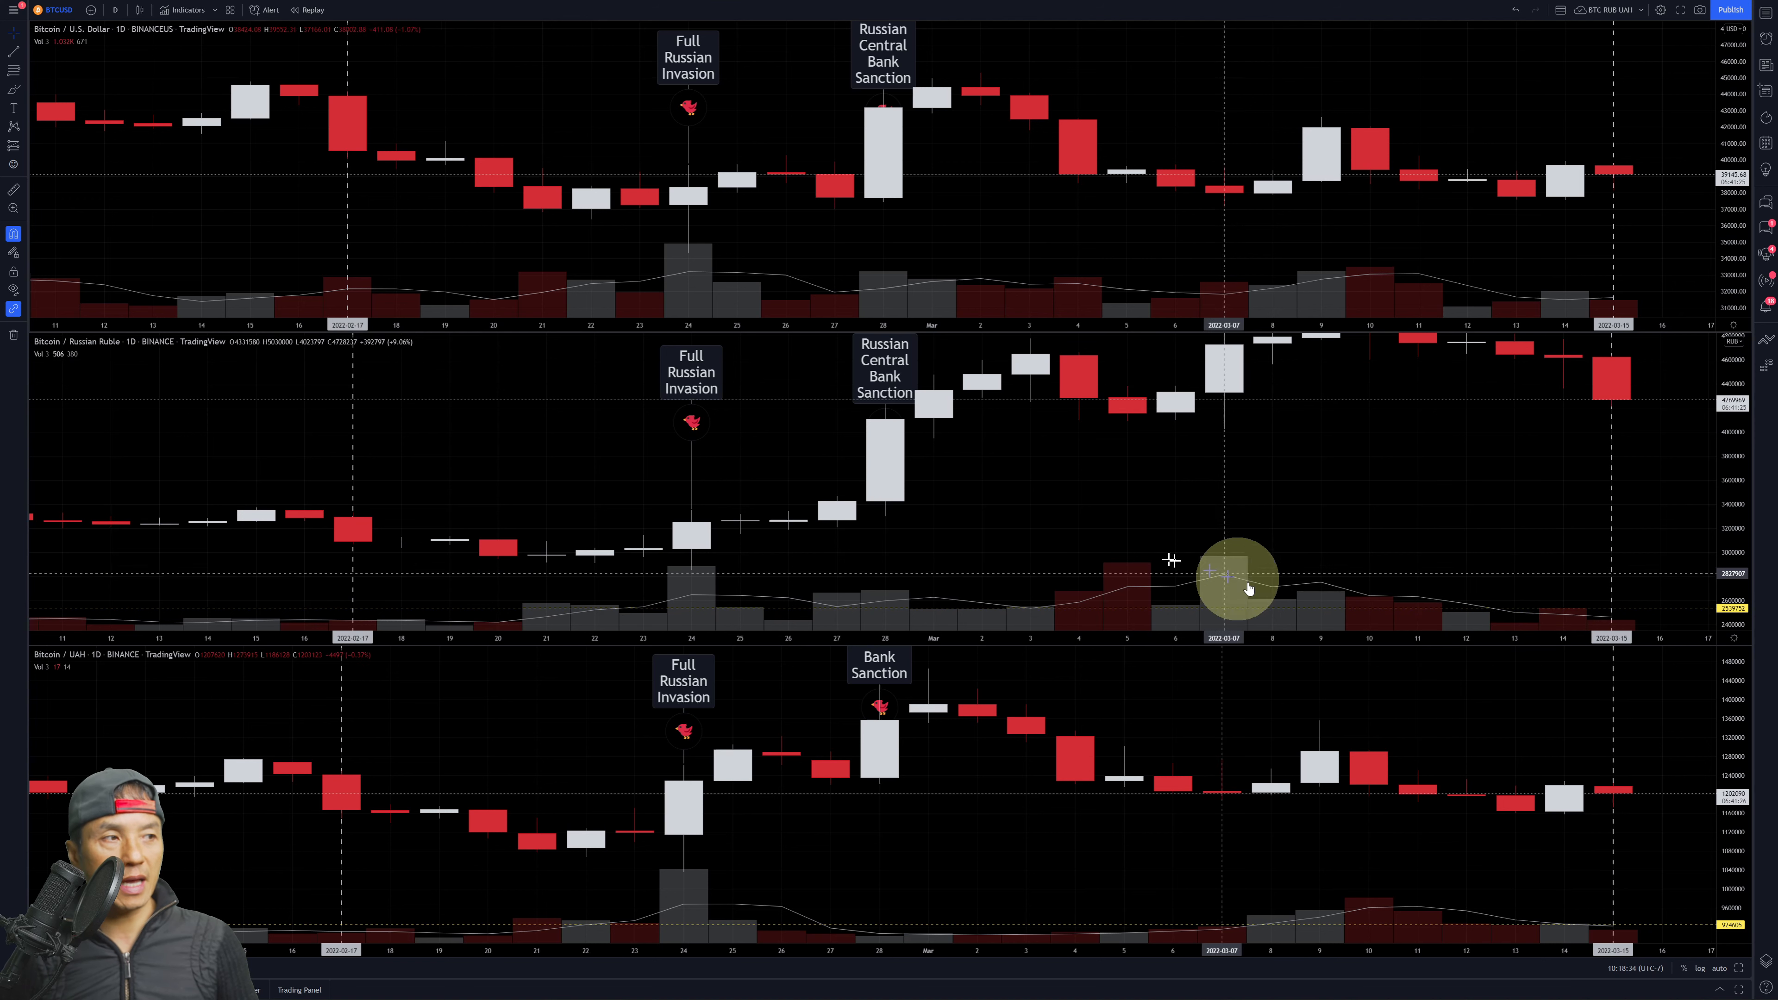
pyautogui.moveTo(1610, 603)
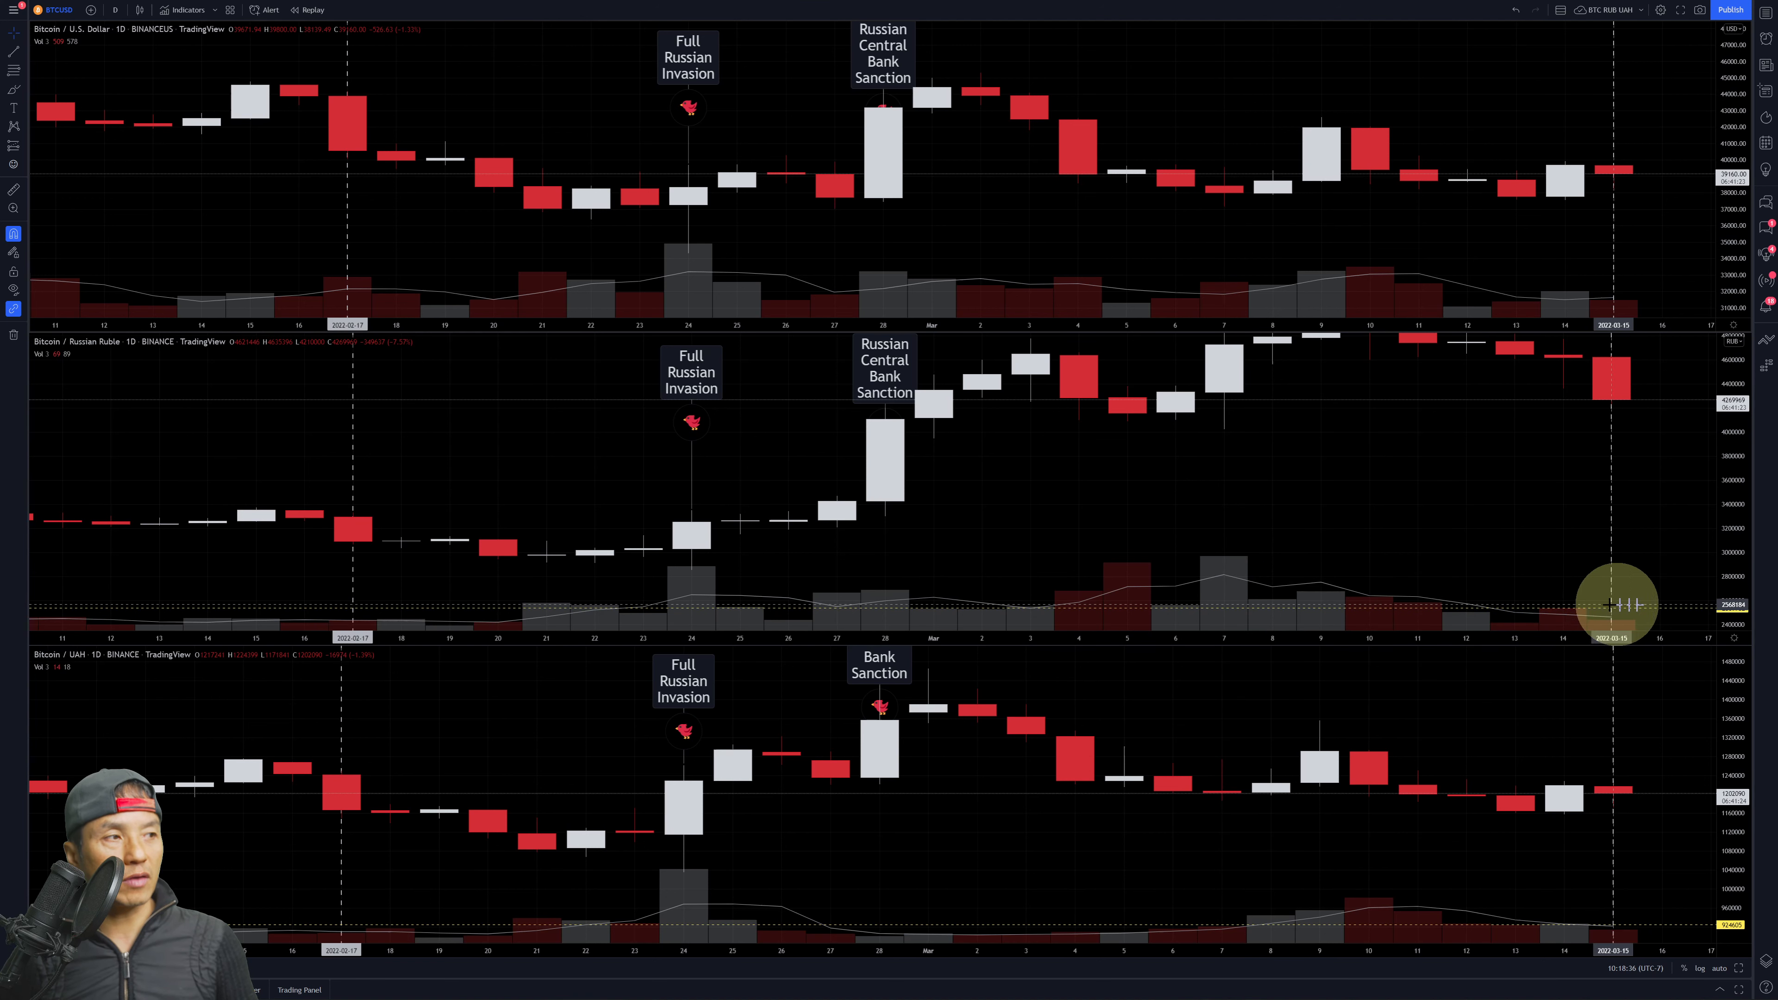
pyautogui.moveTo(708, 619)
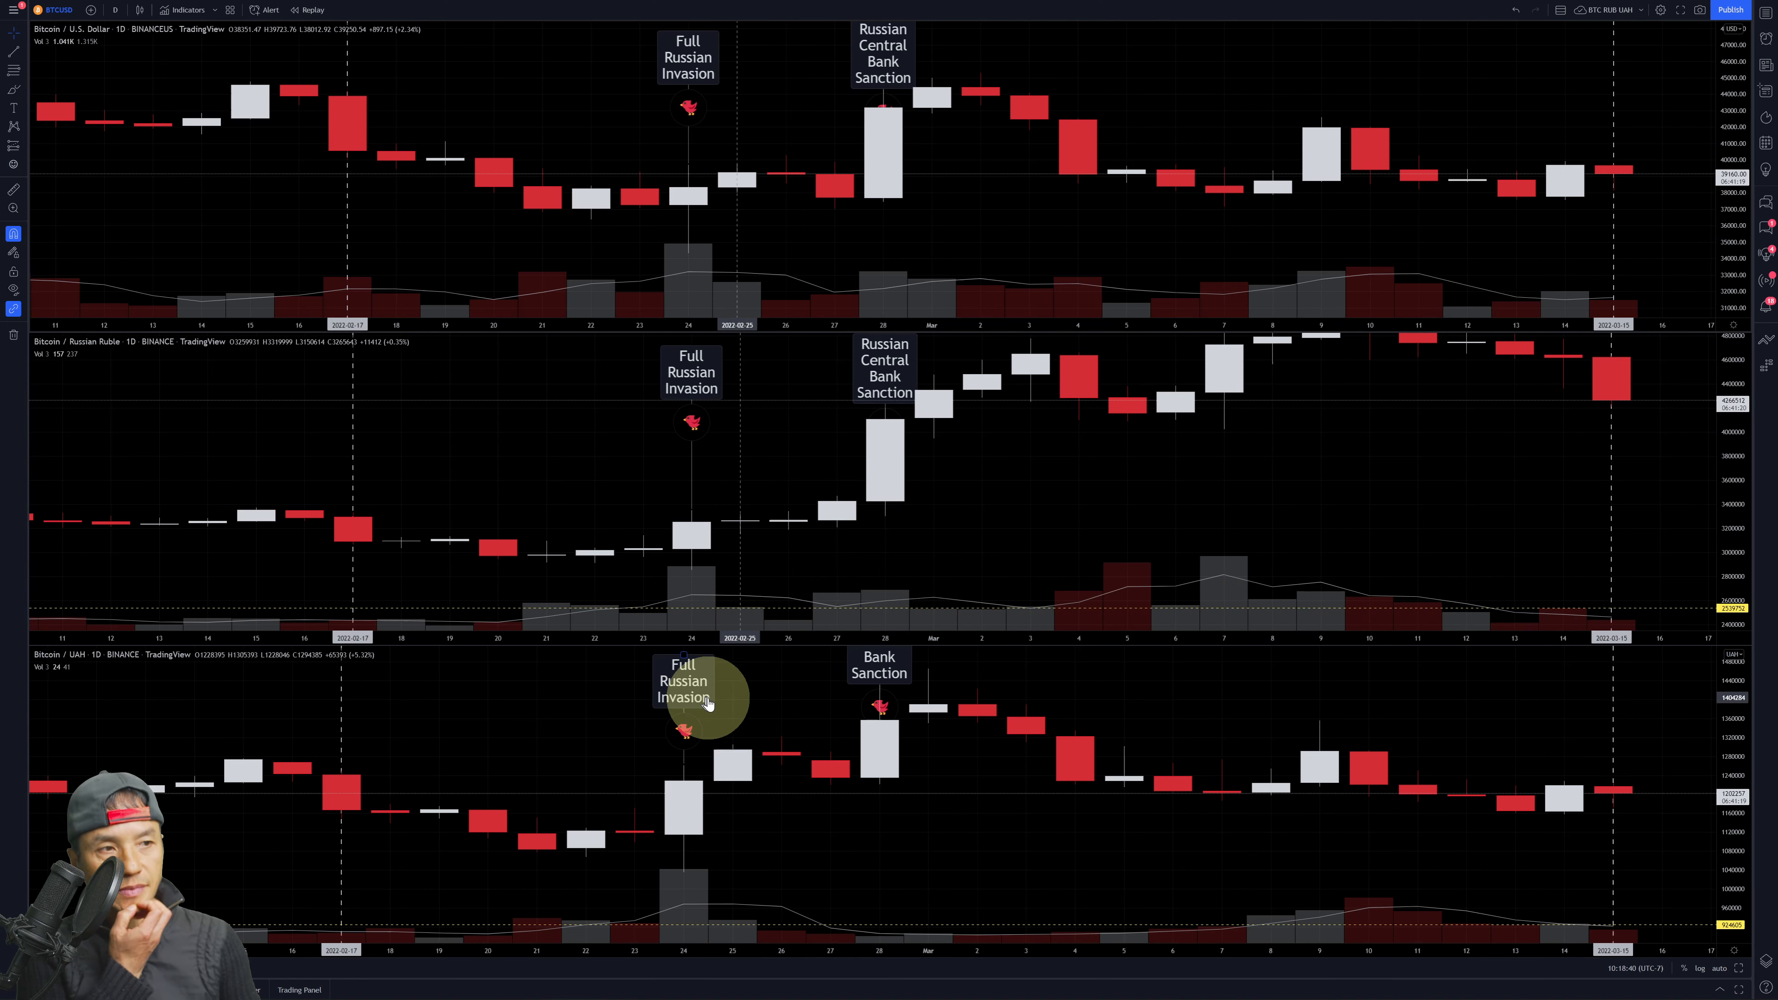
pyautogui.moveTo(1491, 639)
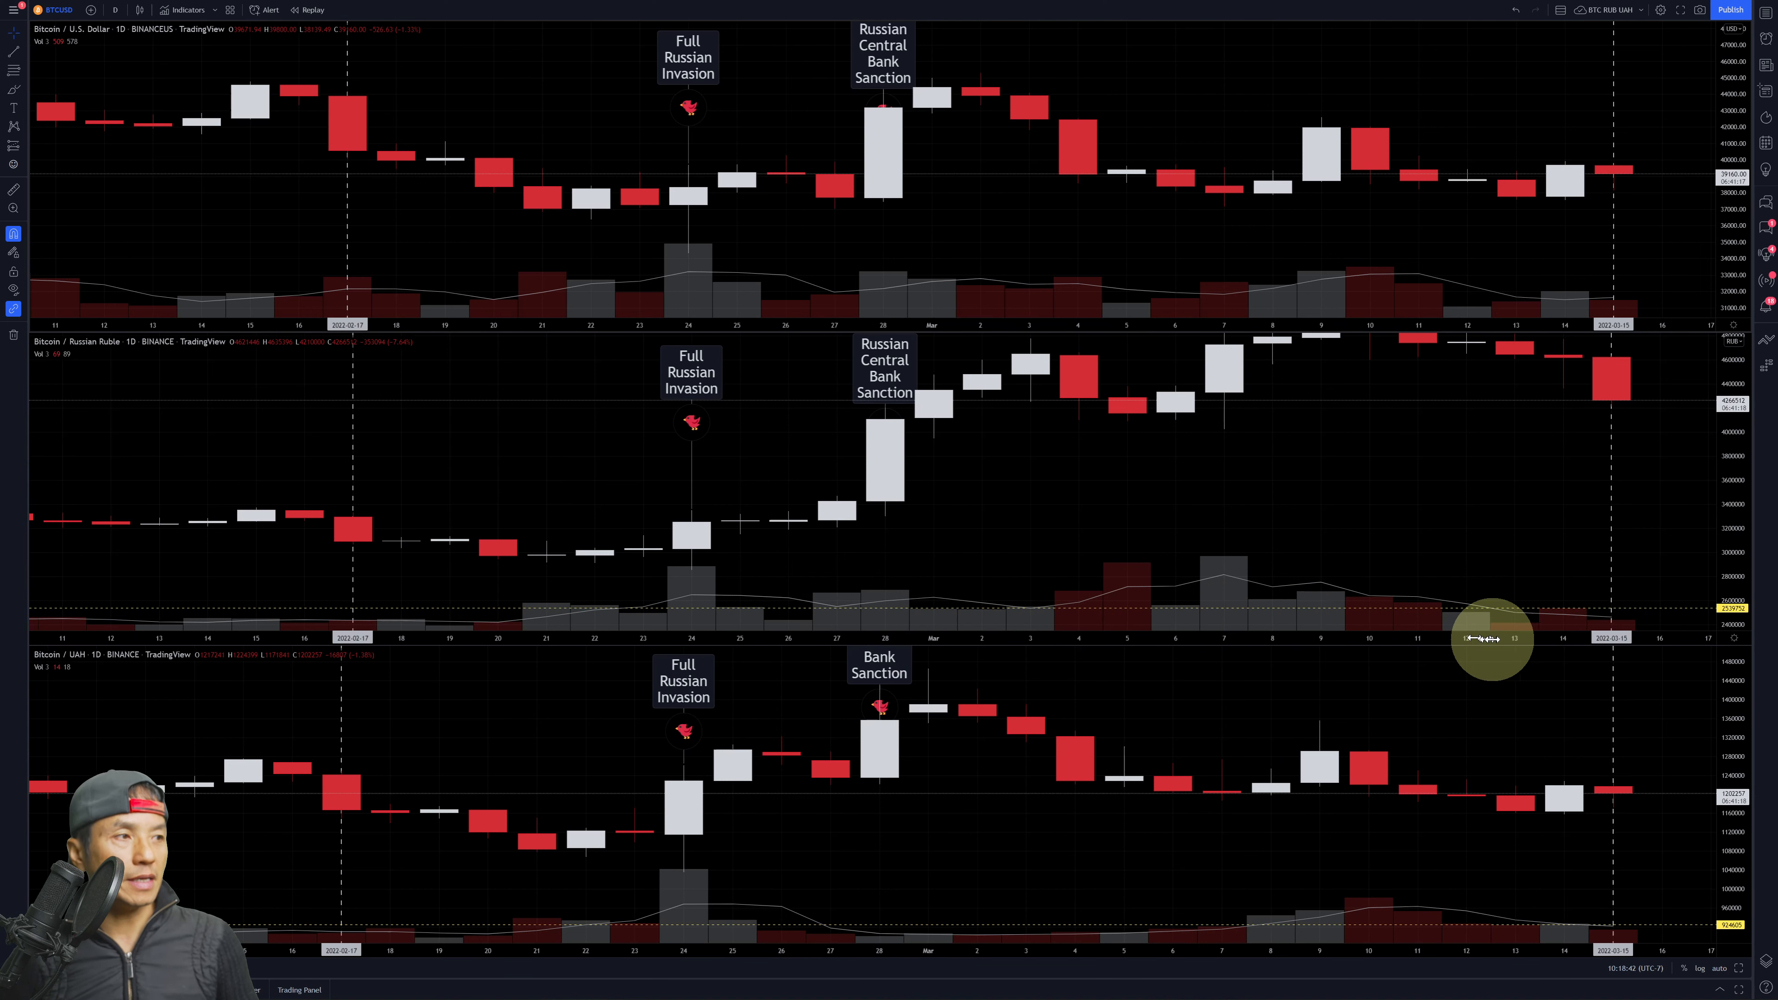
pyautogui.moveTo(1457, 698)
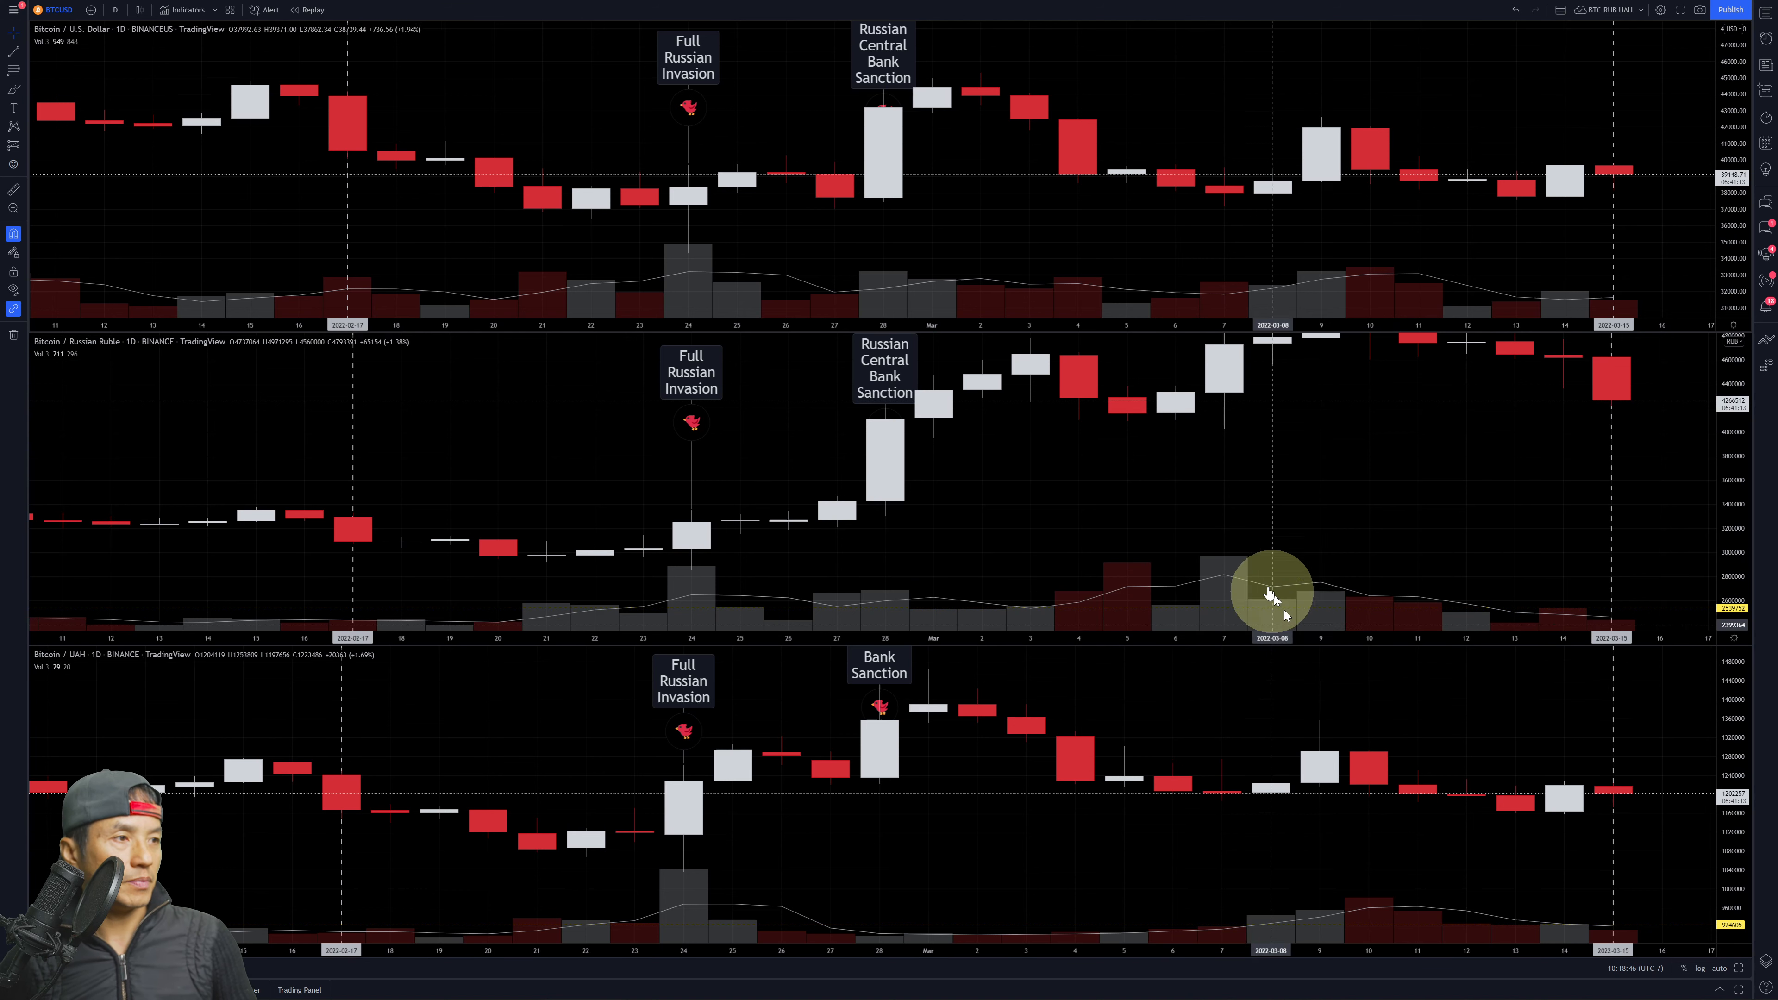
pyautogui.moveTo(1211, 538)
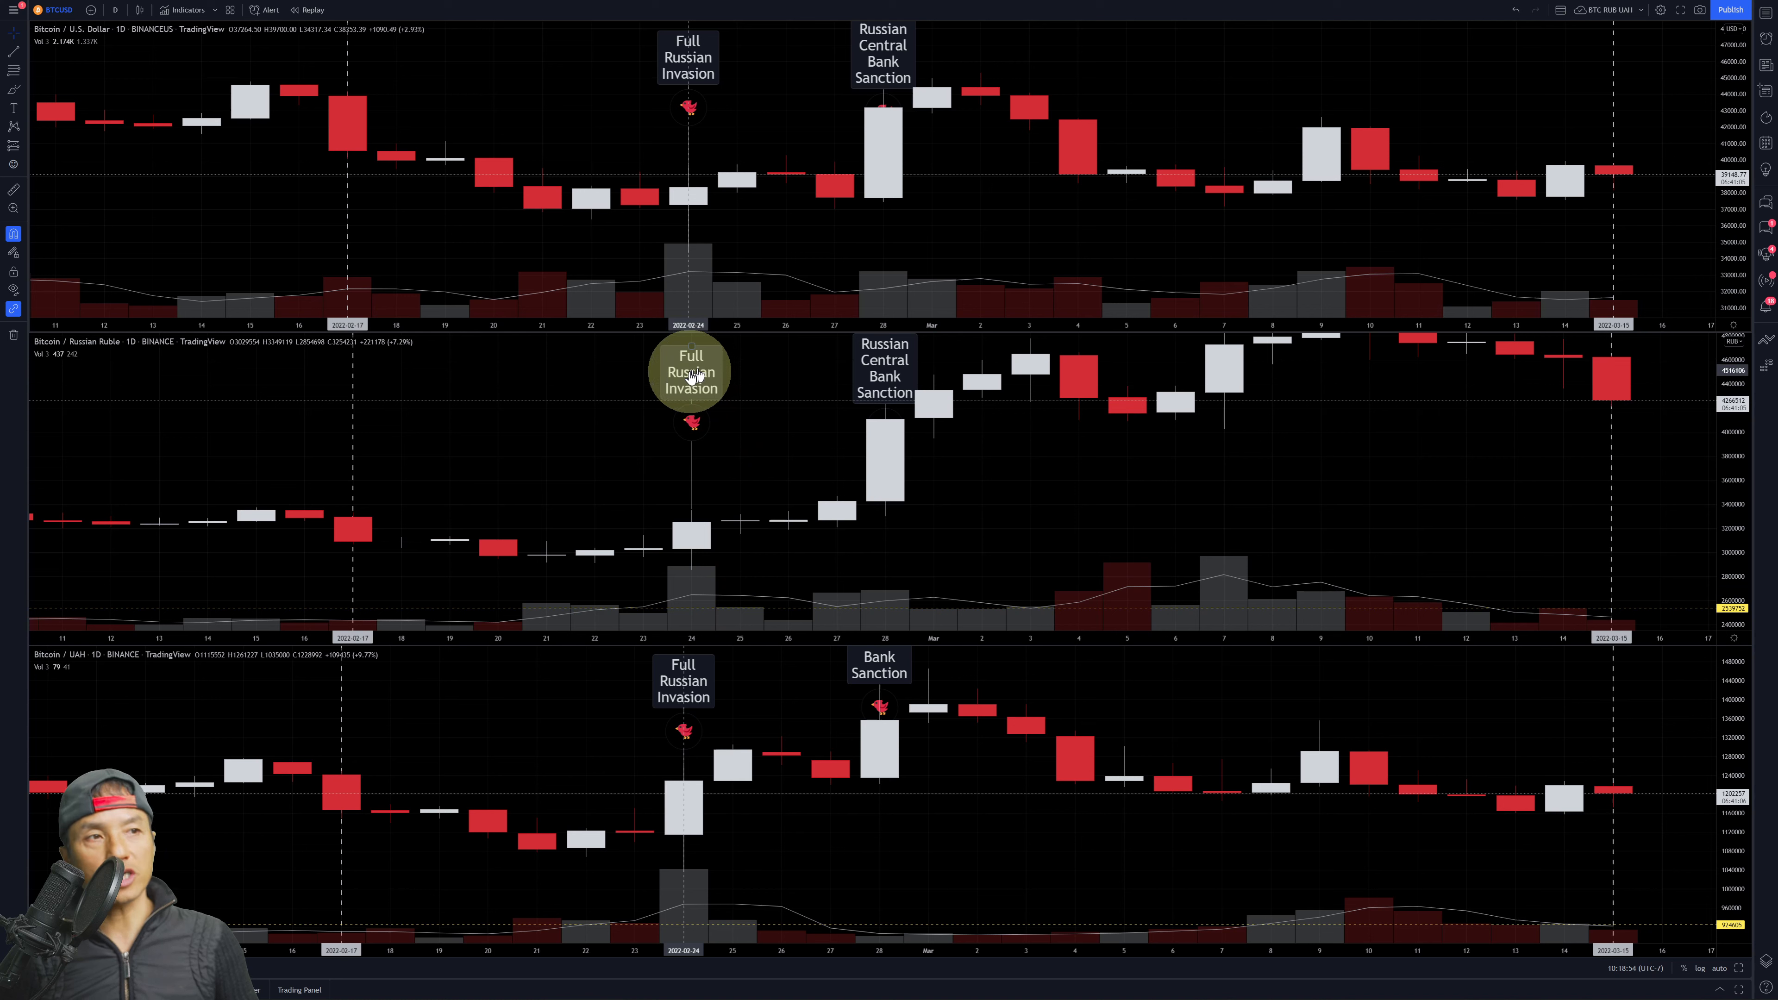
pyautogui.moveTo(690, 620)
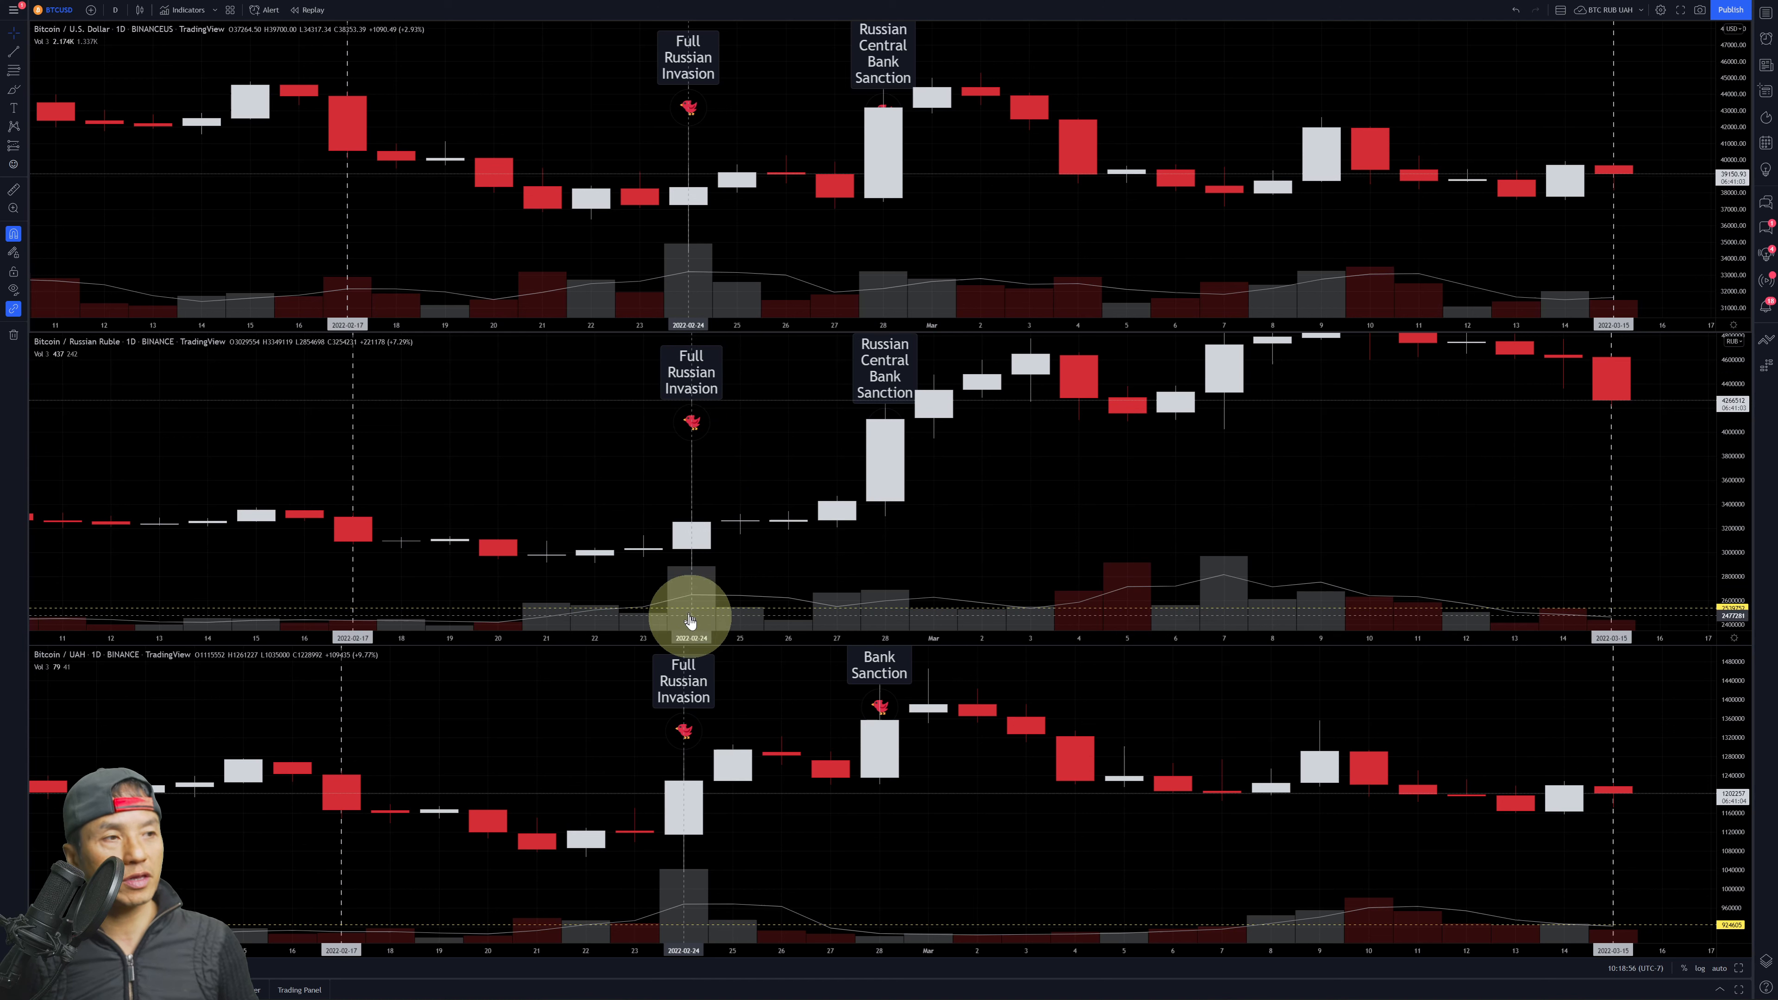
pyautogui.moveTo(1588, 632)
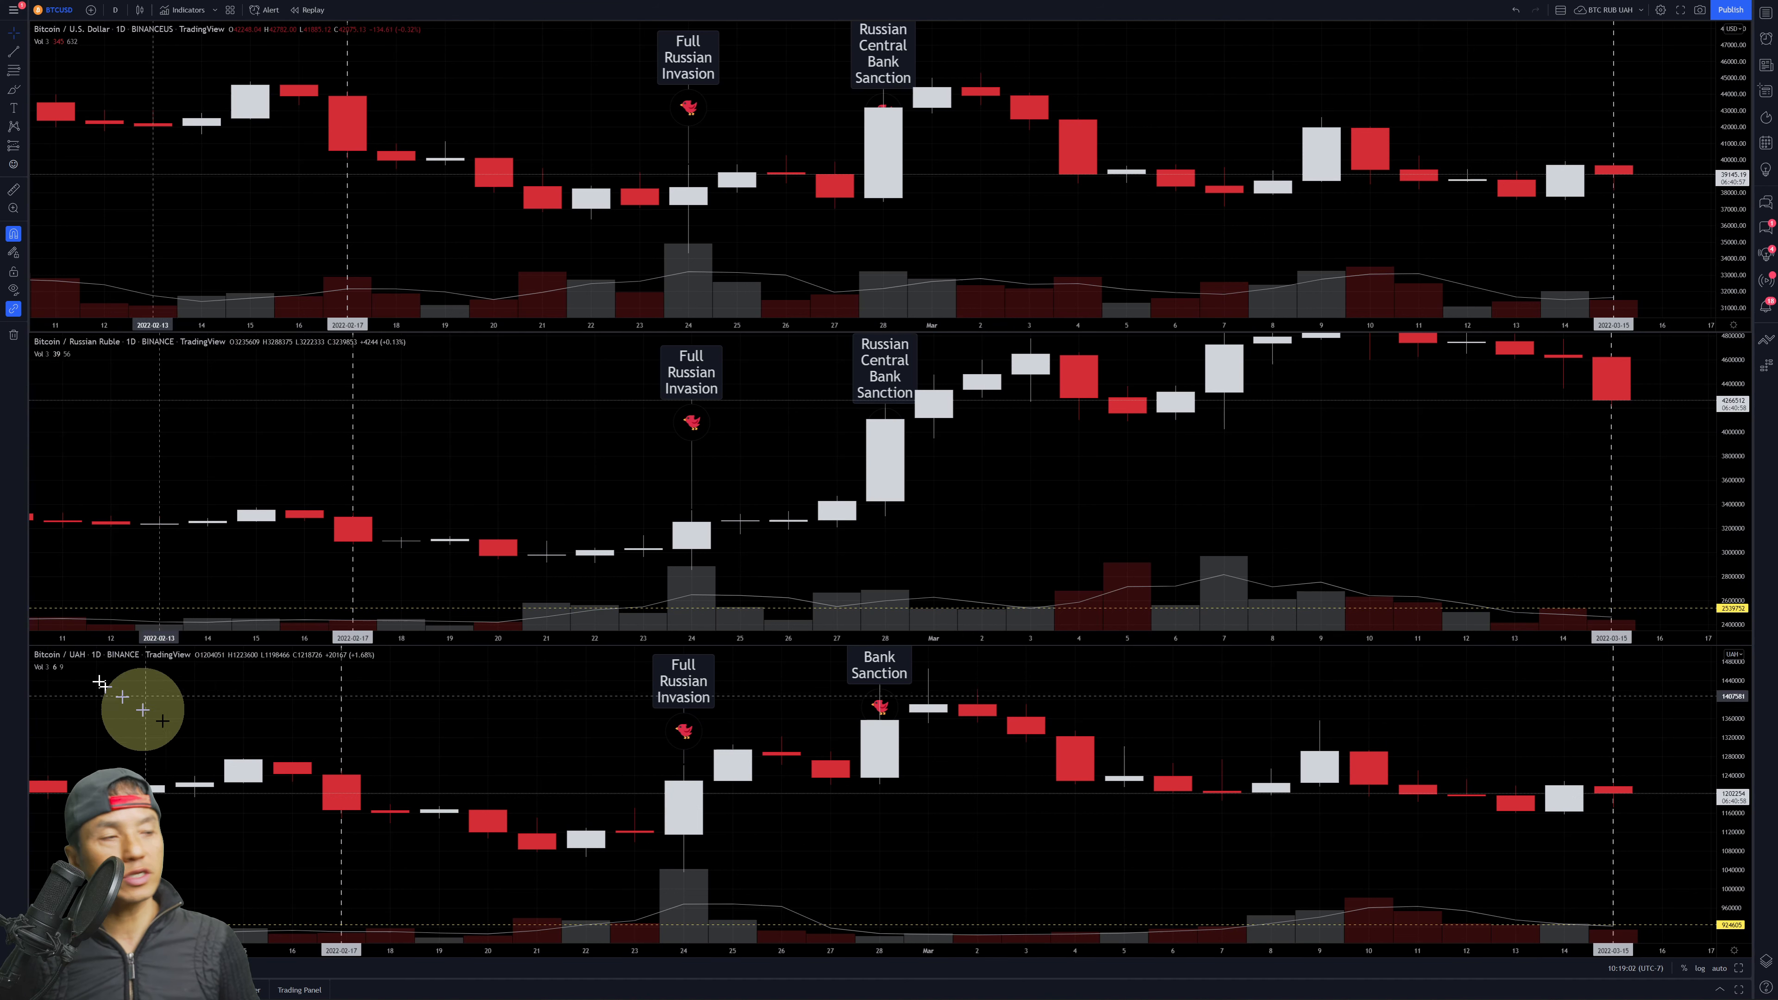
pyautogui.moveTo(1143, 775)
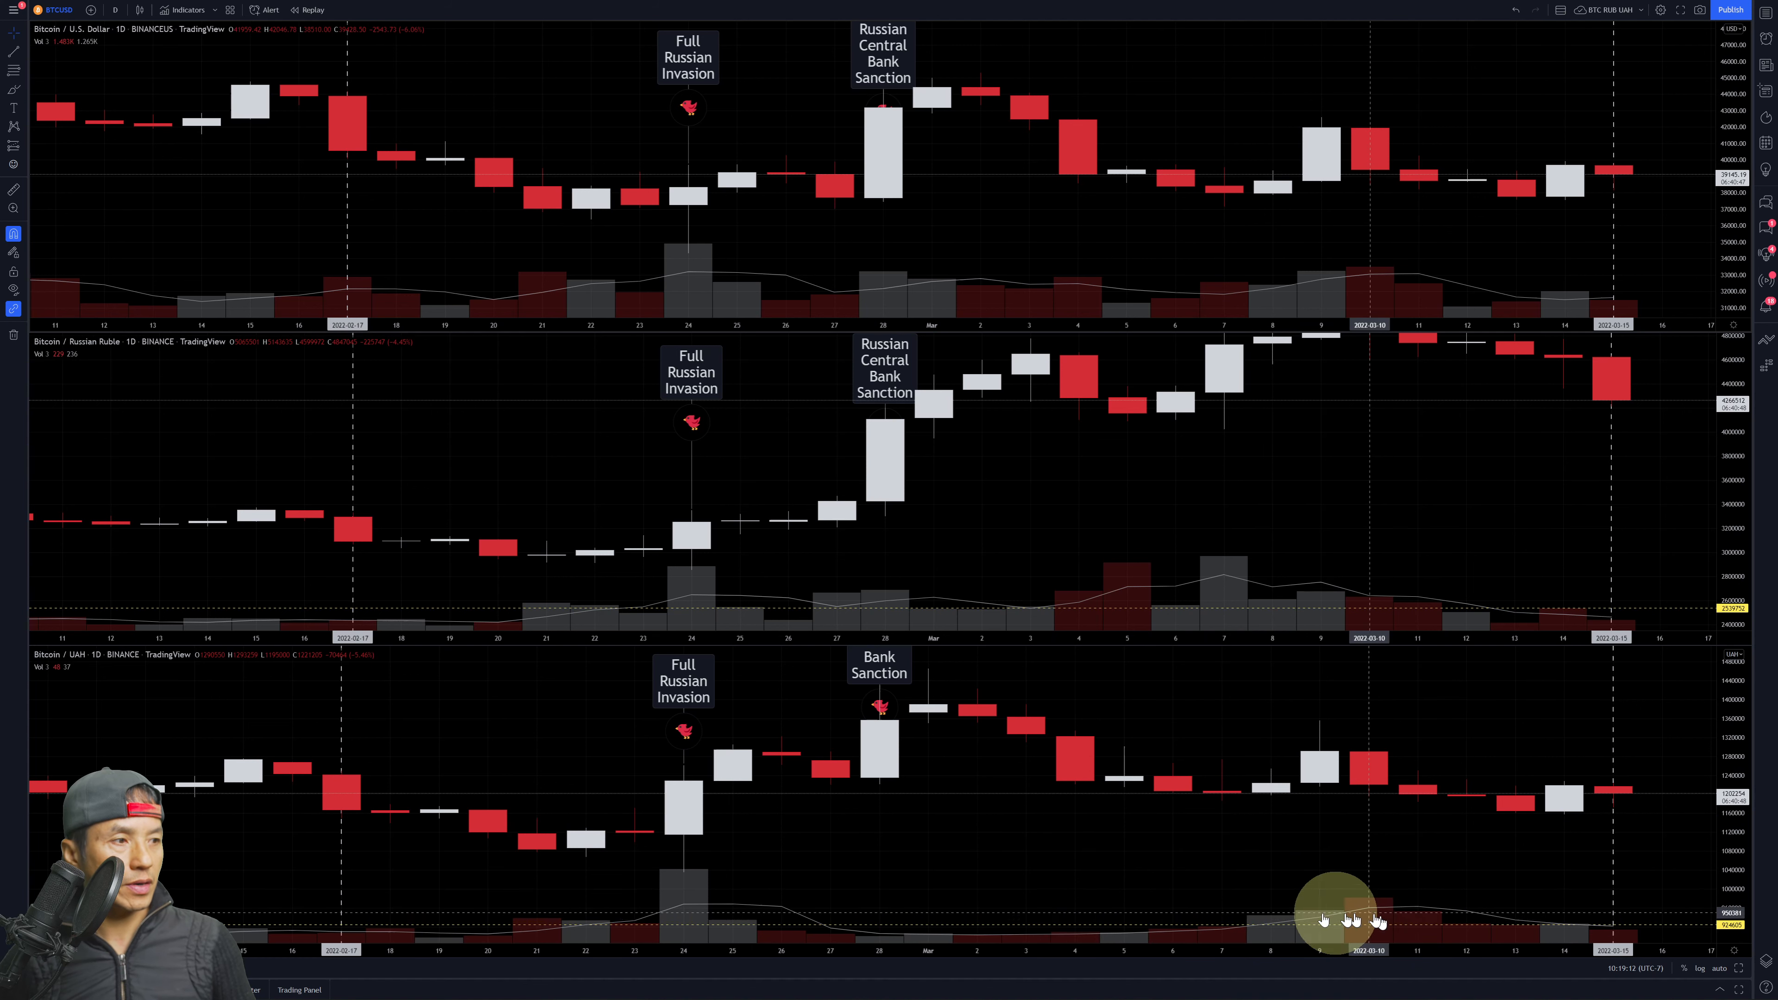
pyautogui.moveTo(1361, 924)
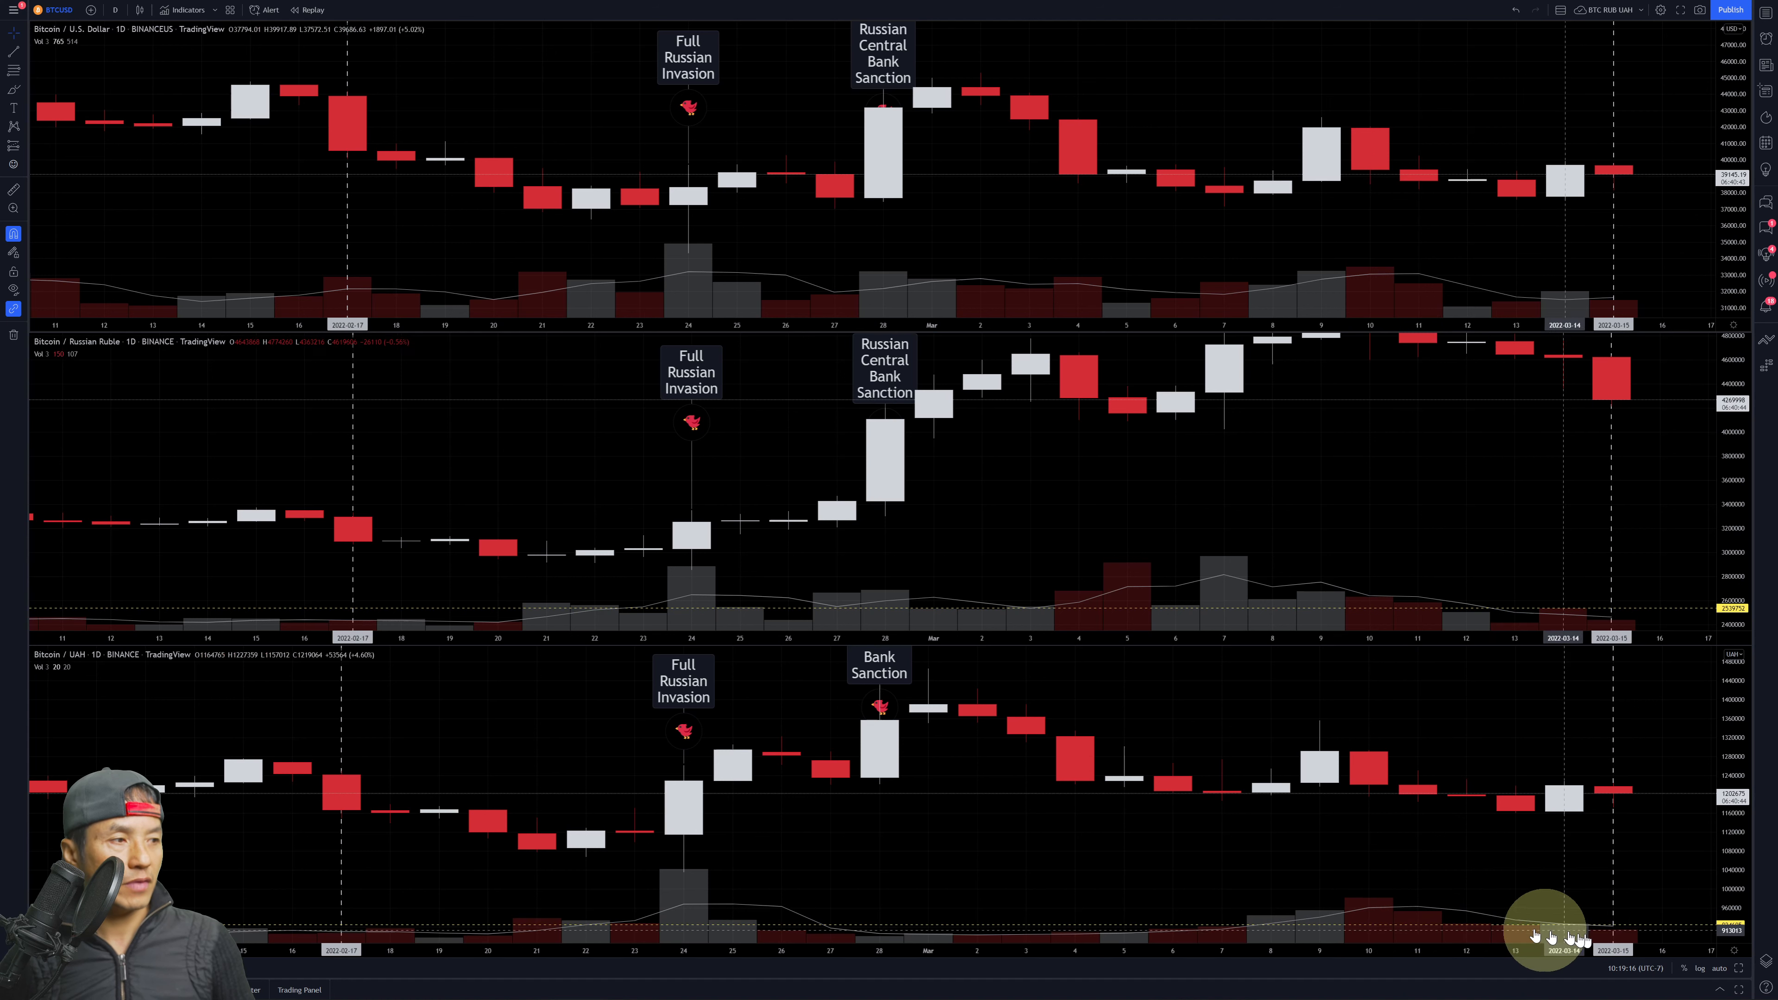
pyautogui.moveTo(1443, 631)
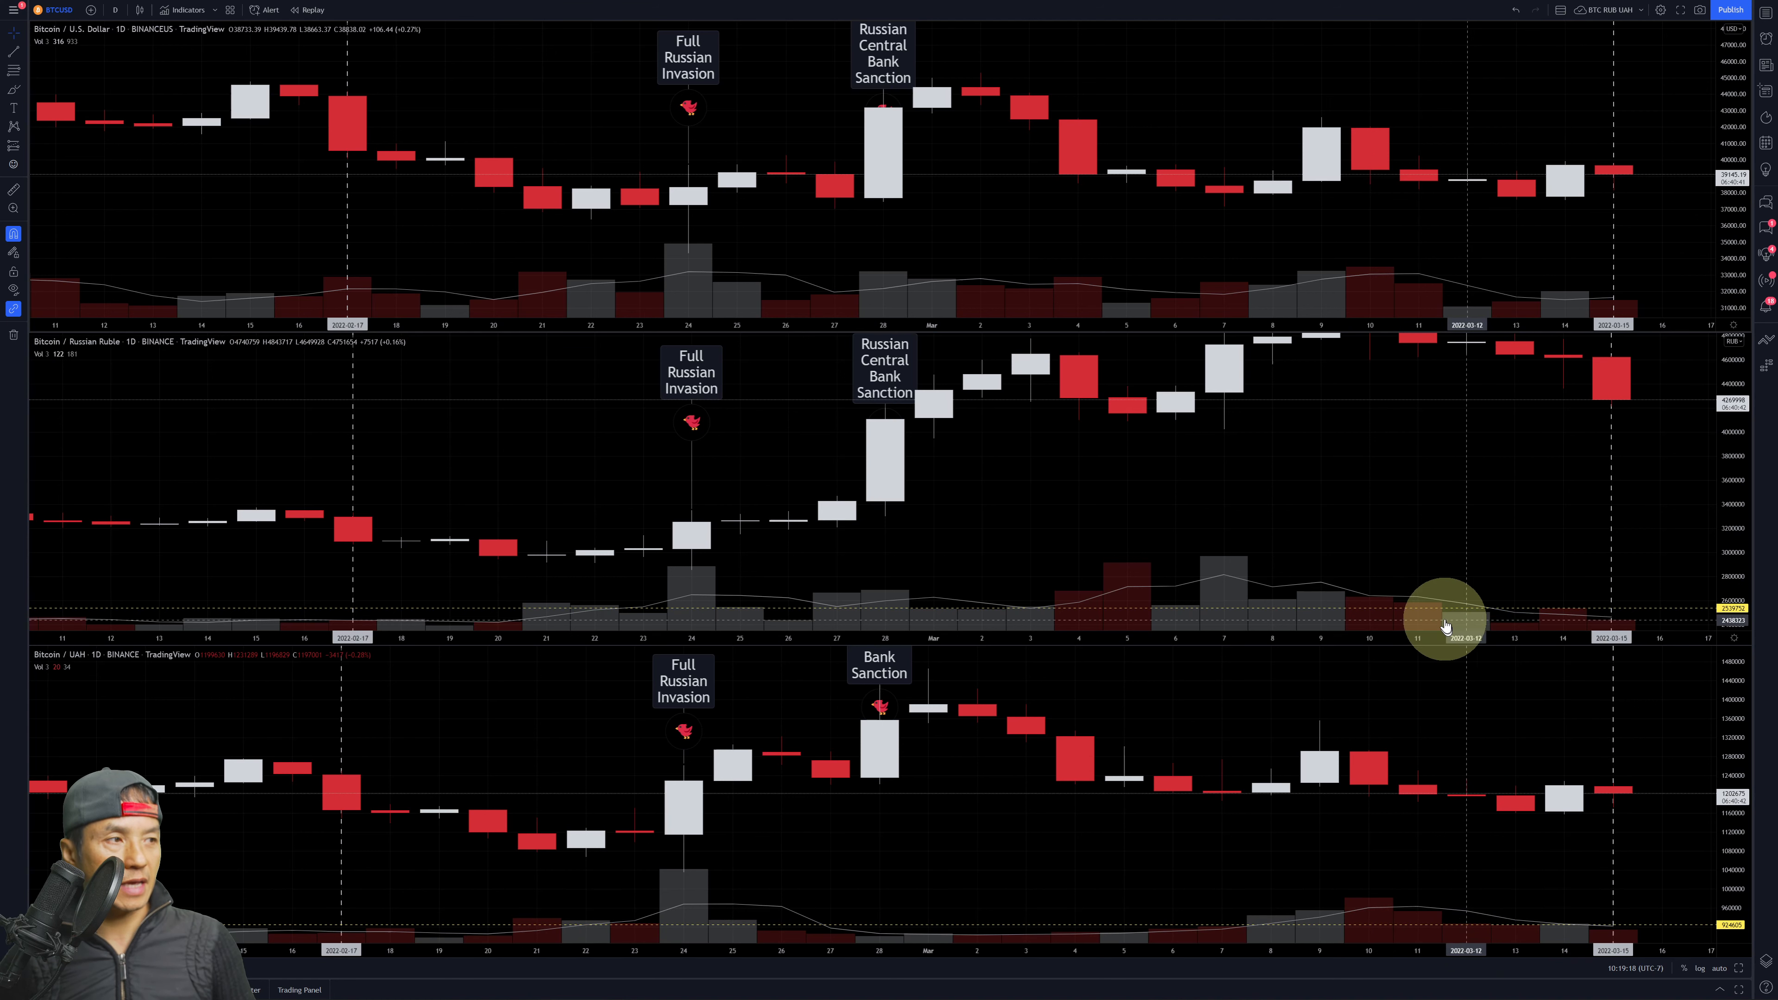
pyautogui.moveTo(1397, 602)
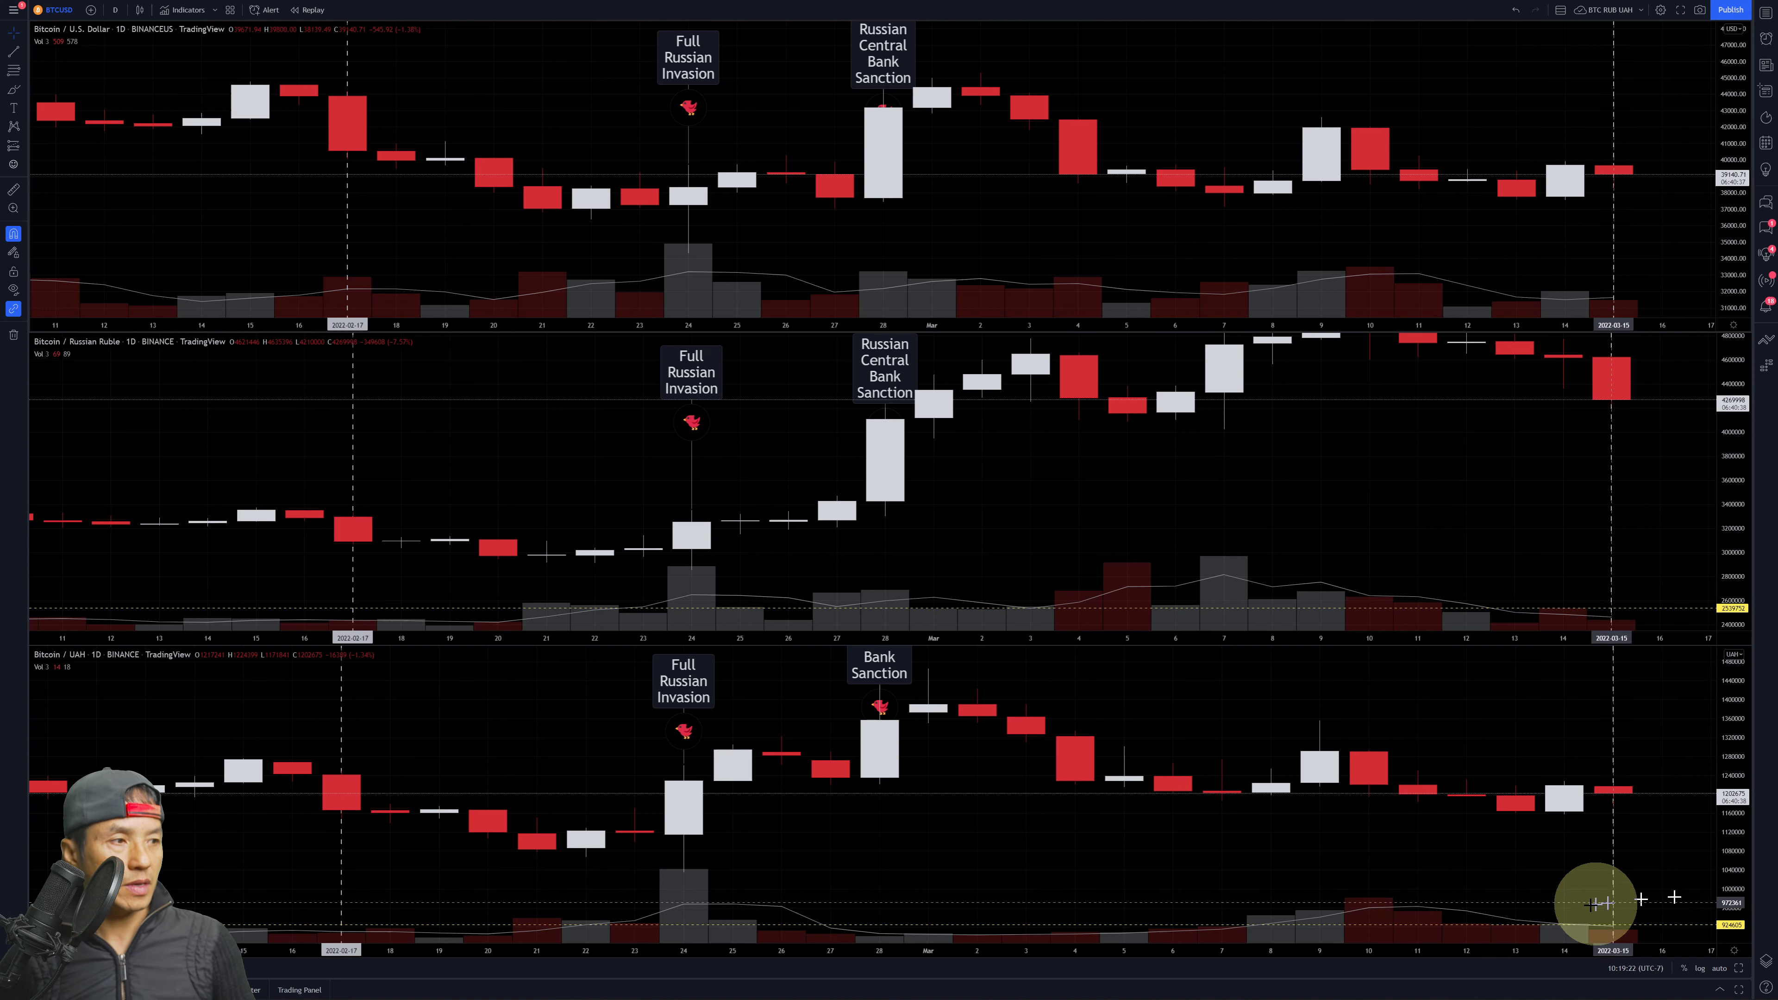
pyautogui.moveTo(1545, 874)
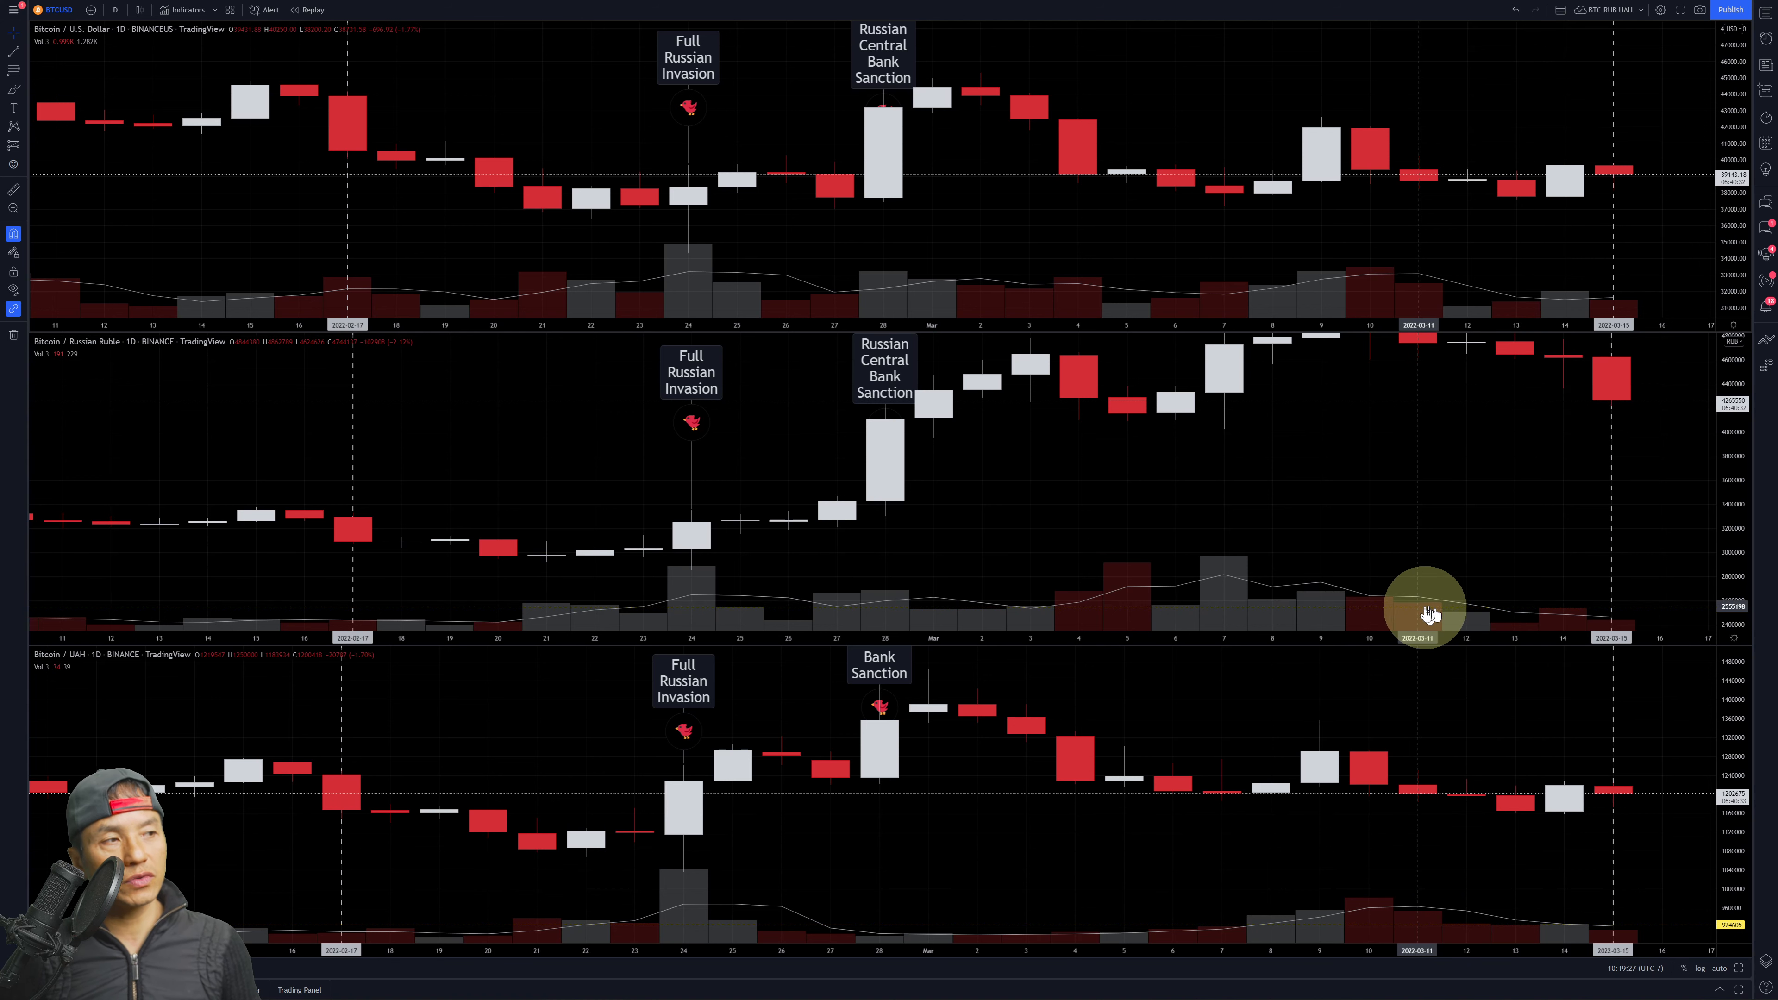
pyautogui.moveTo(1382, 592)
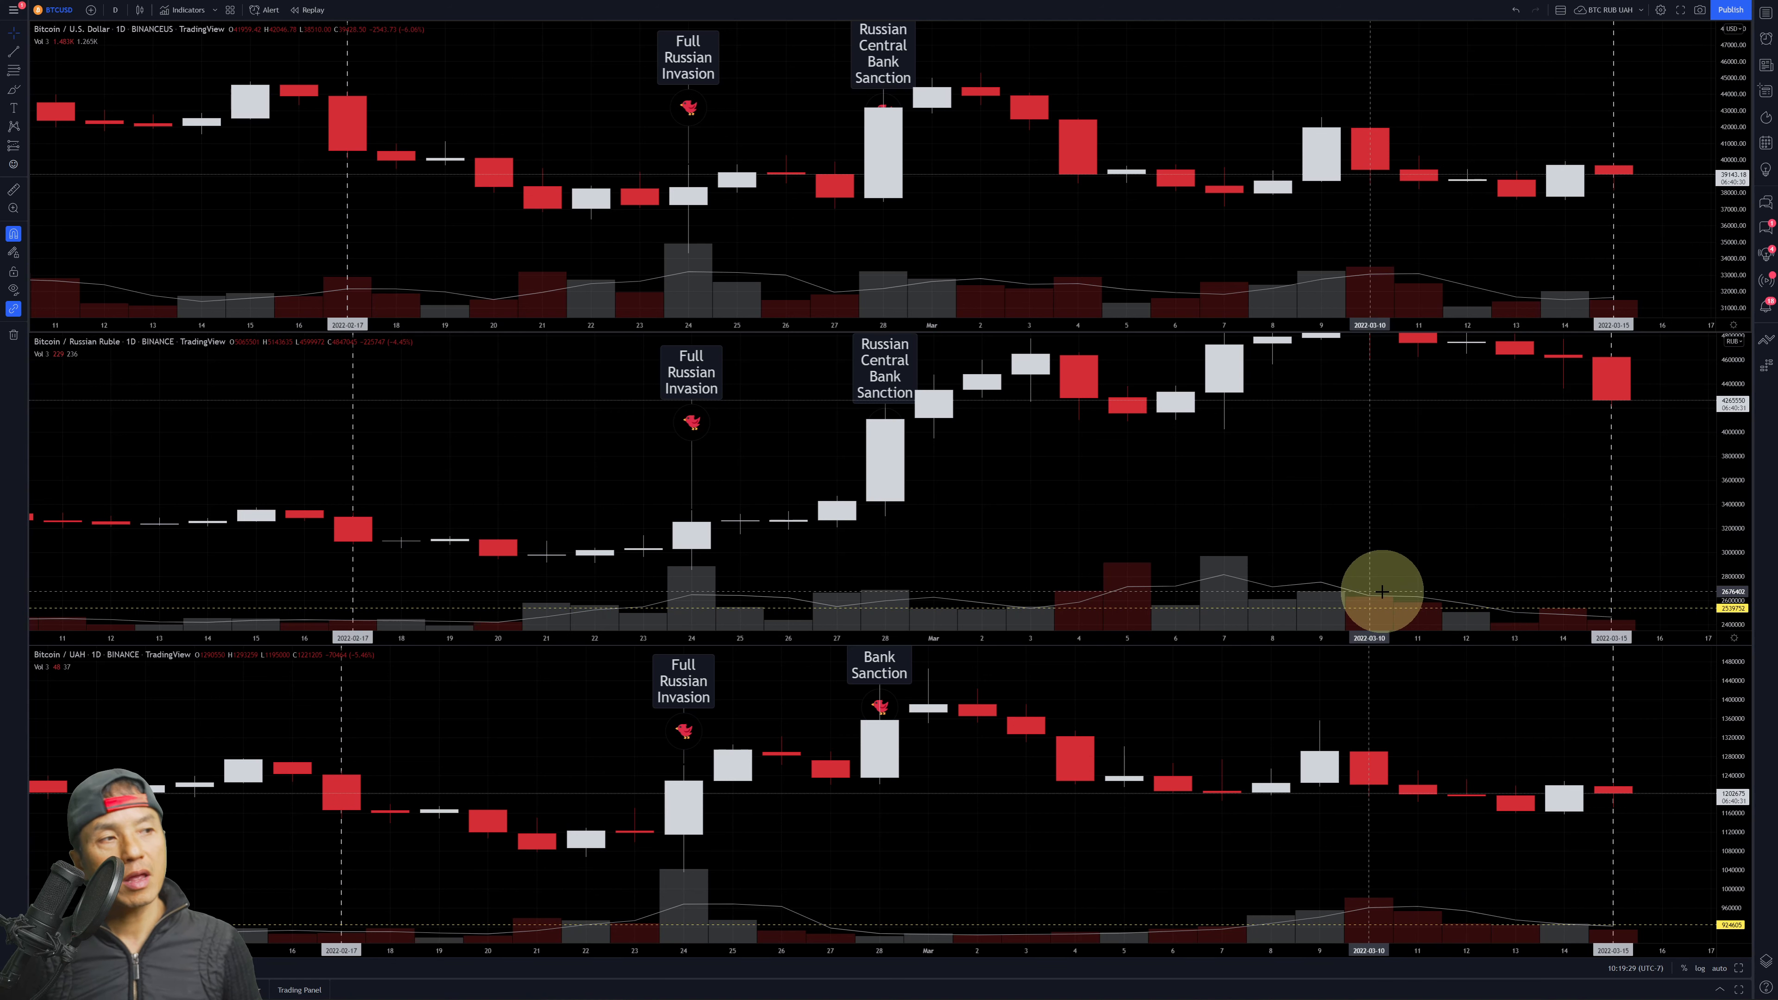
pyautogui.moveTo(1367, 580)
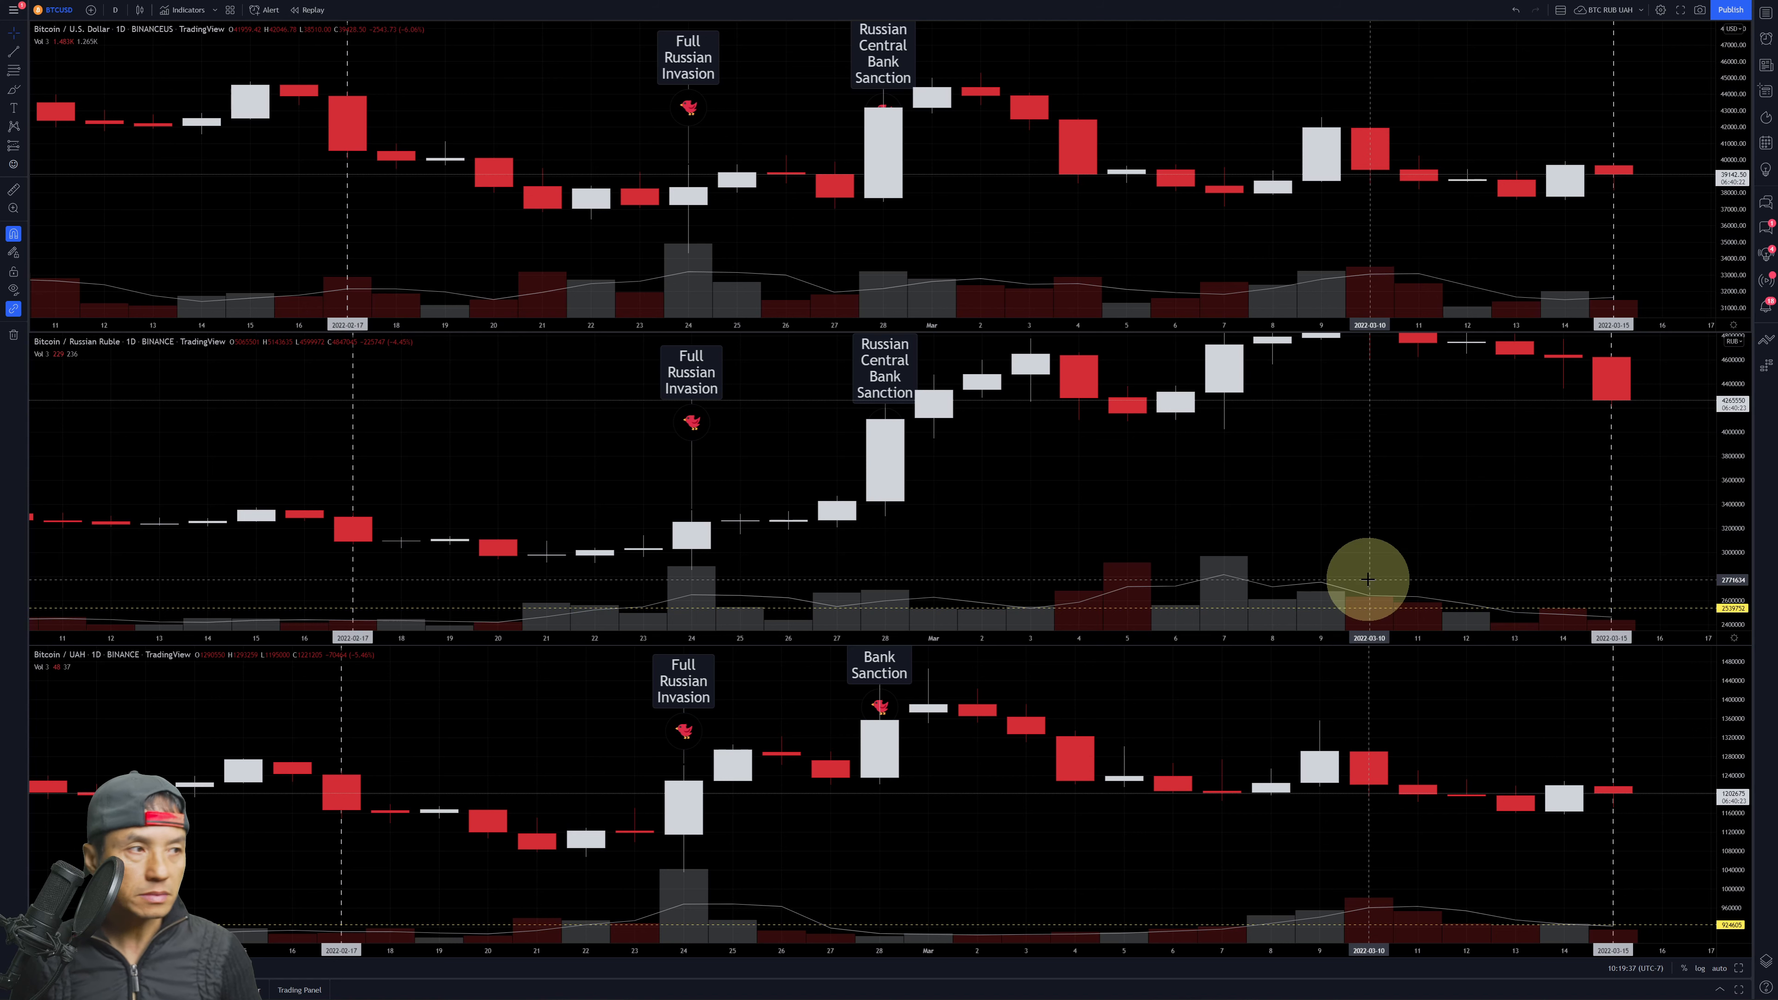
pyautogui.moveTo(1424, 591)
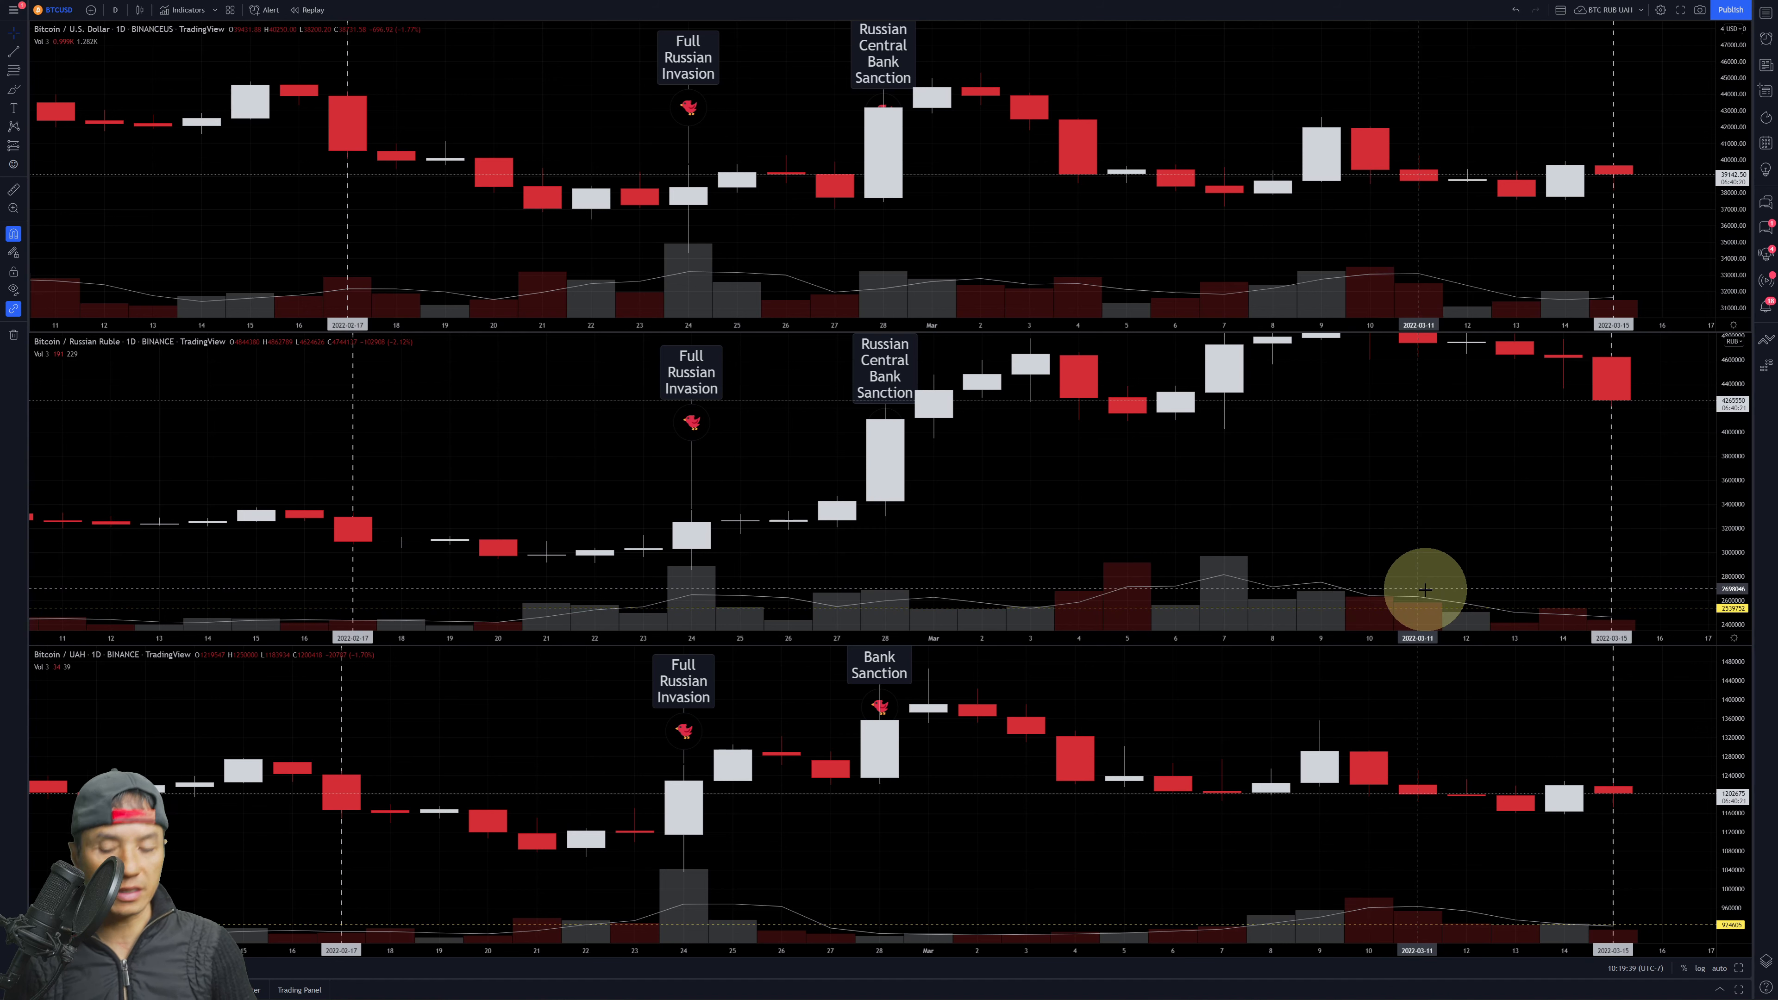
pyautogui.moveTo(1296, 595)
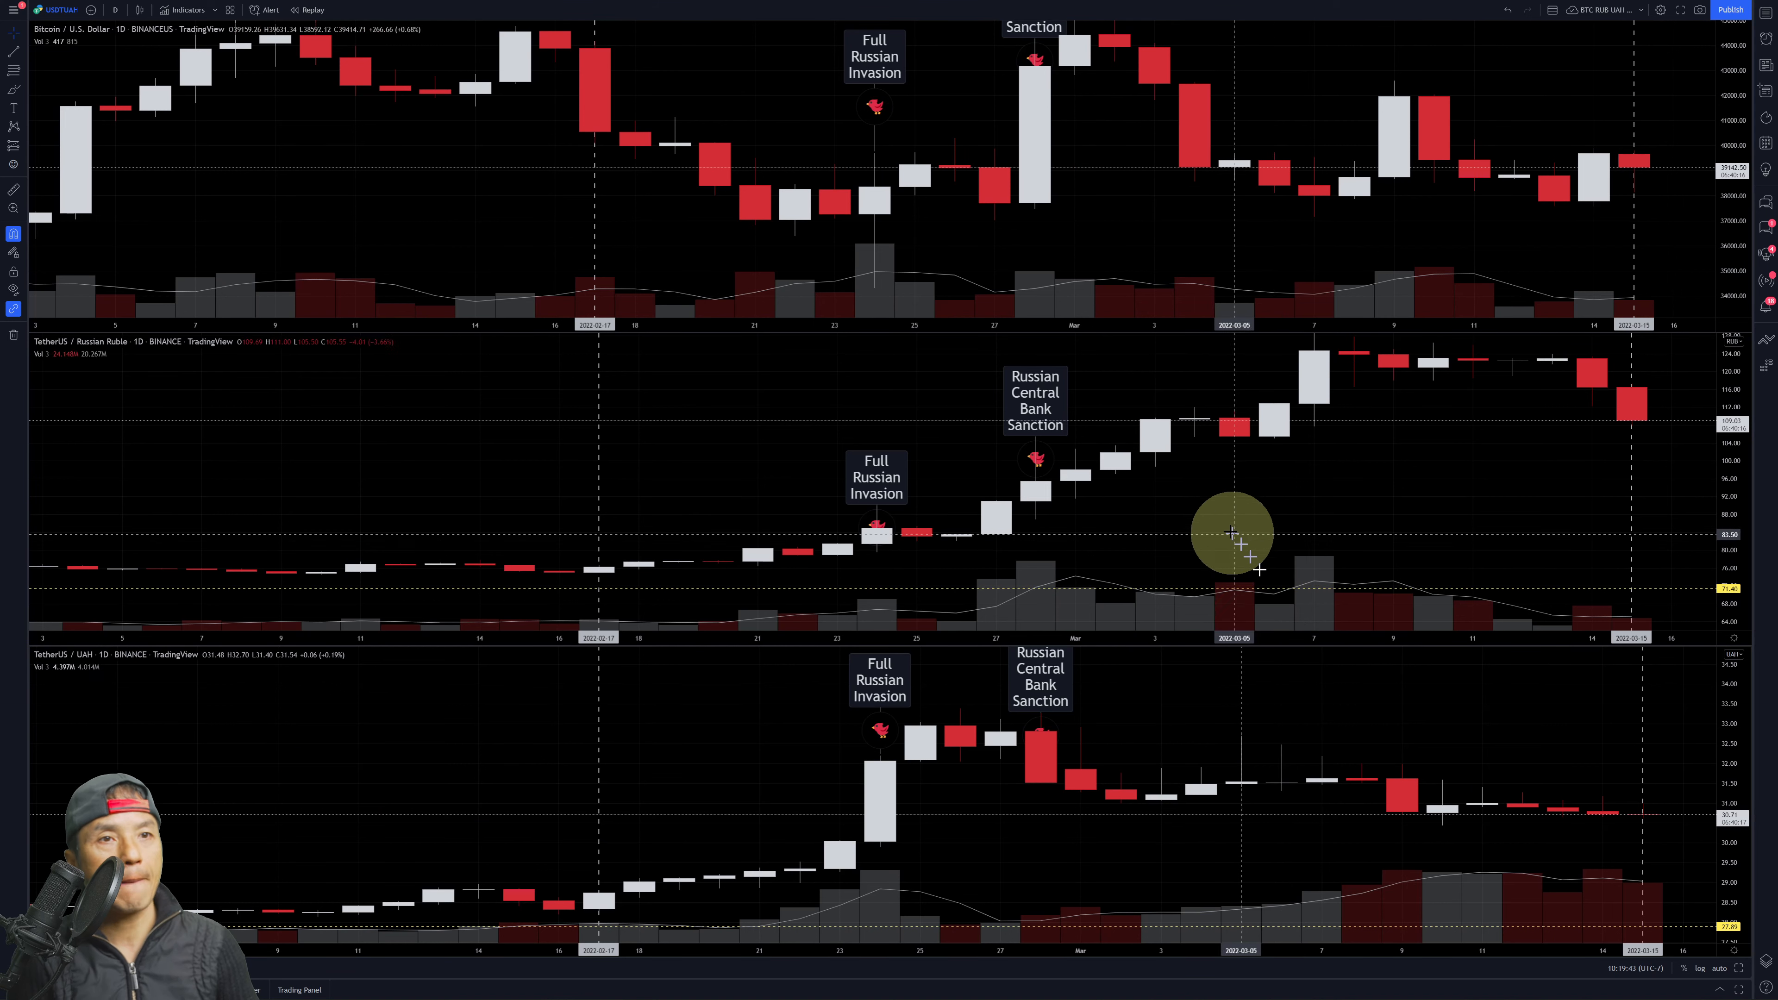
pyautogui.moveTo(135, 365)
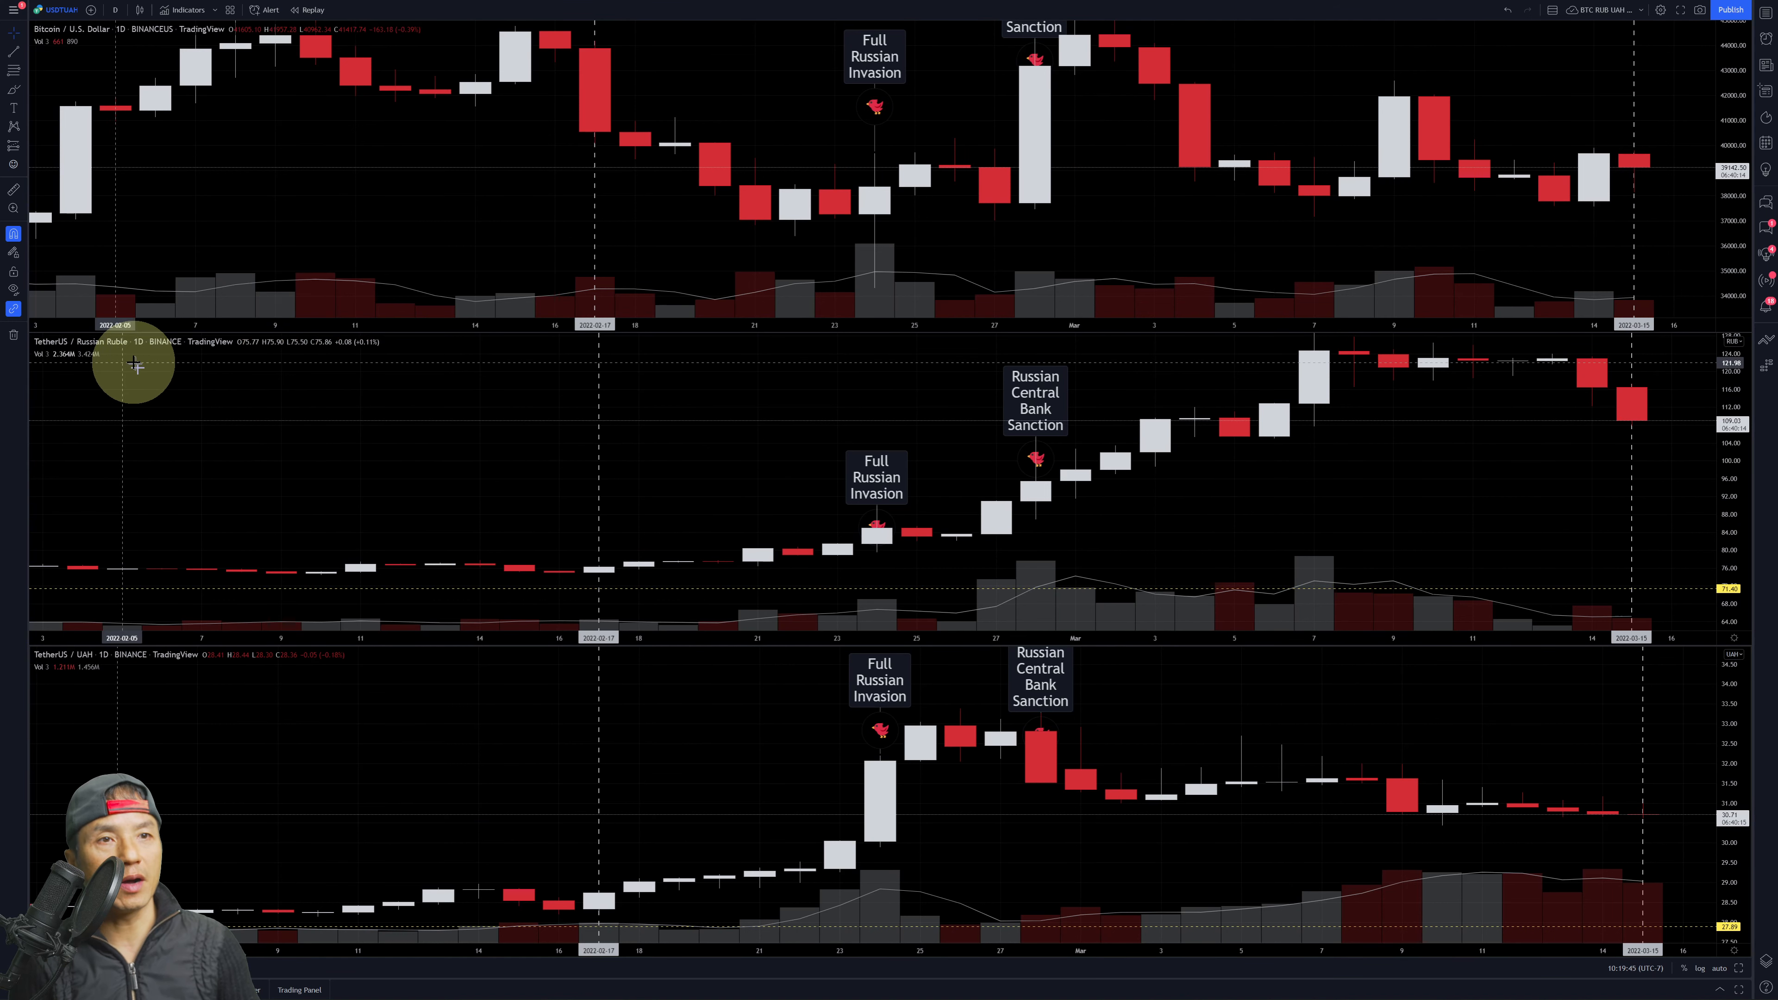
pyautogui.moveTo(1357, 603)
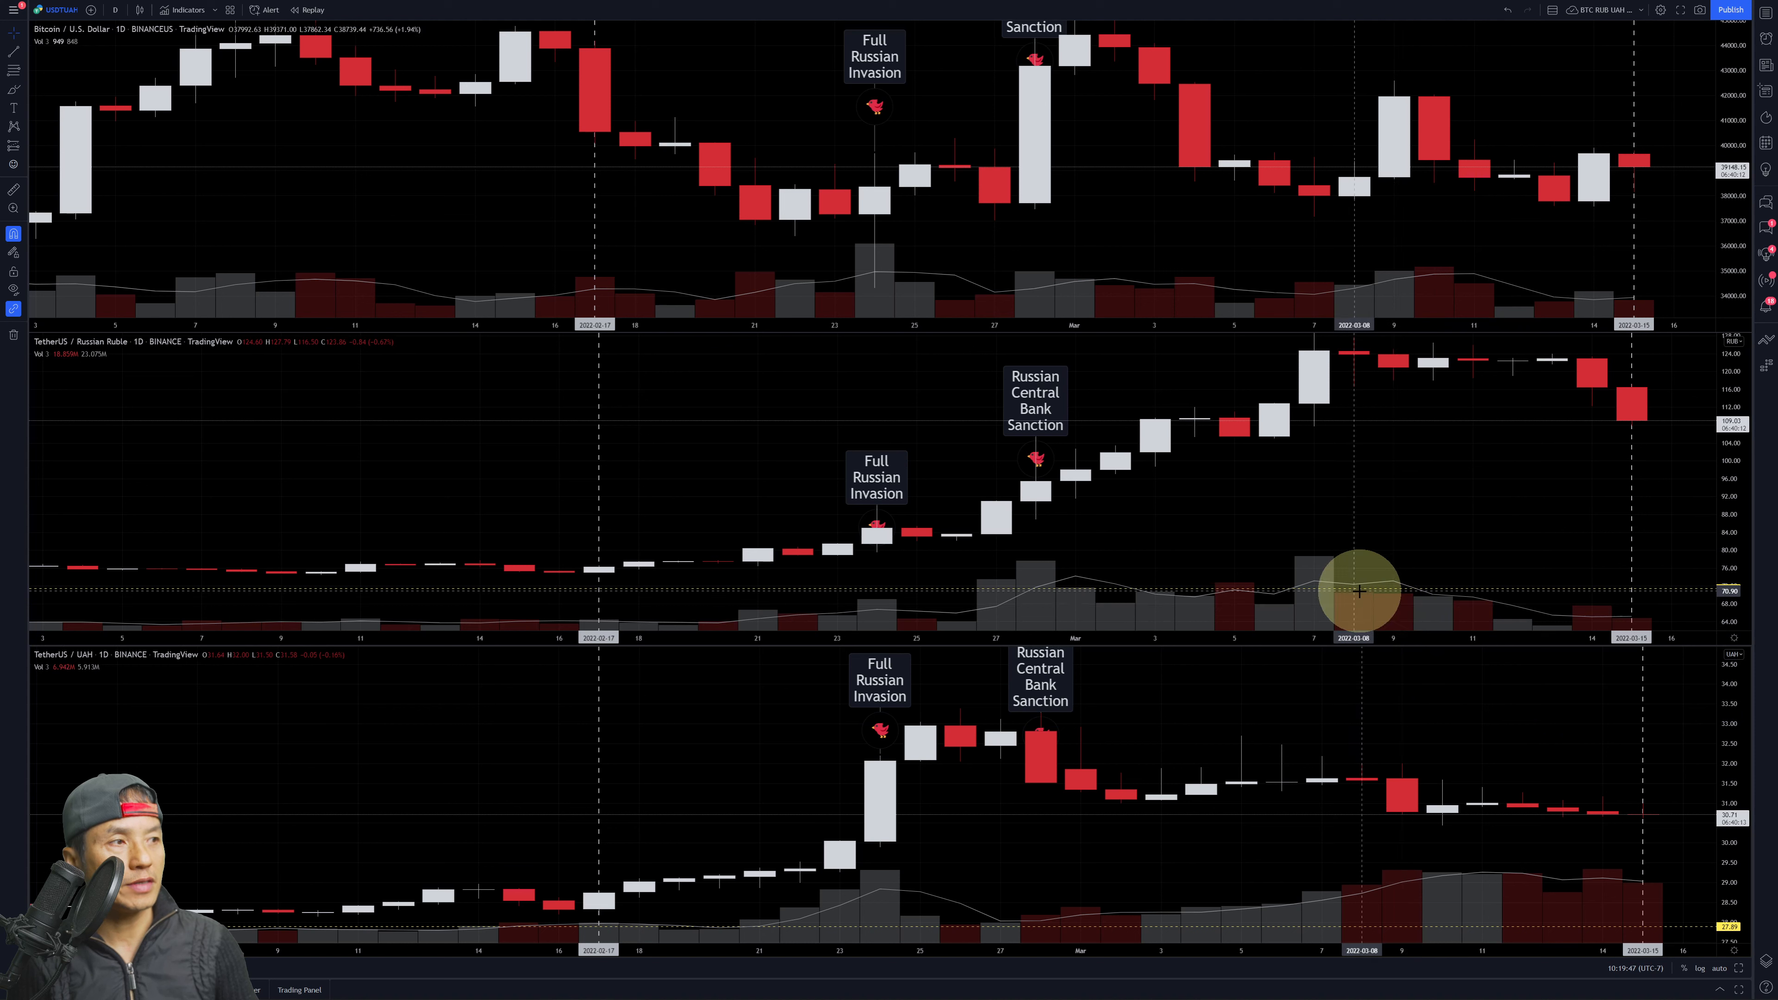
pyautogui.moveTo(1621, 606)
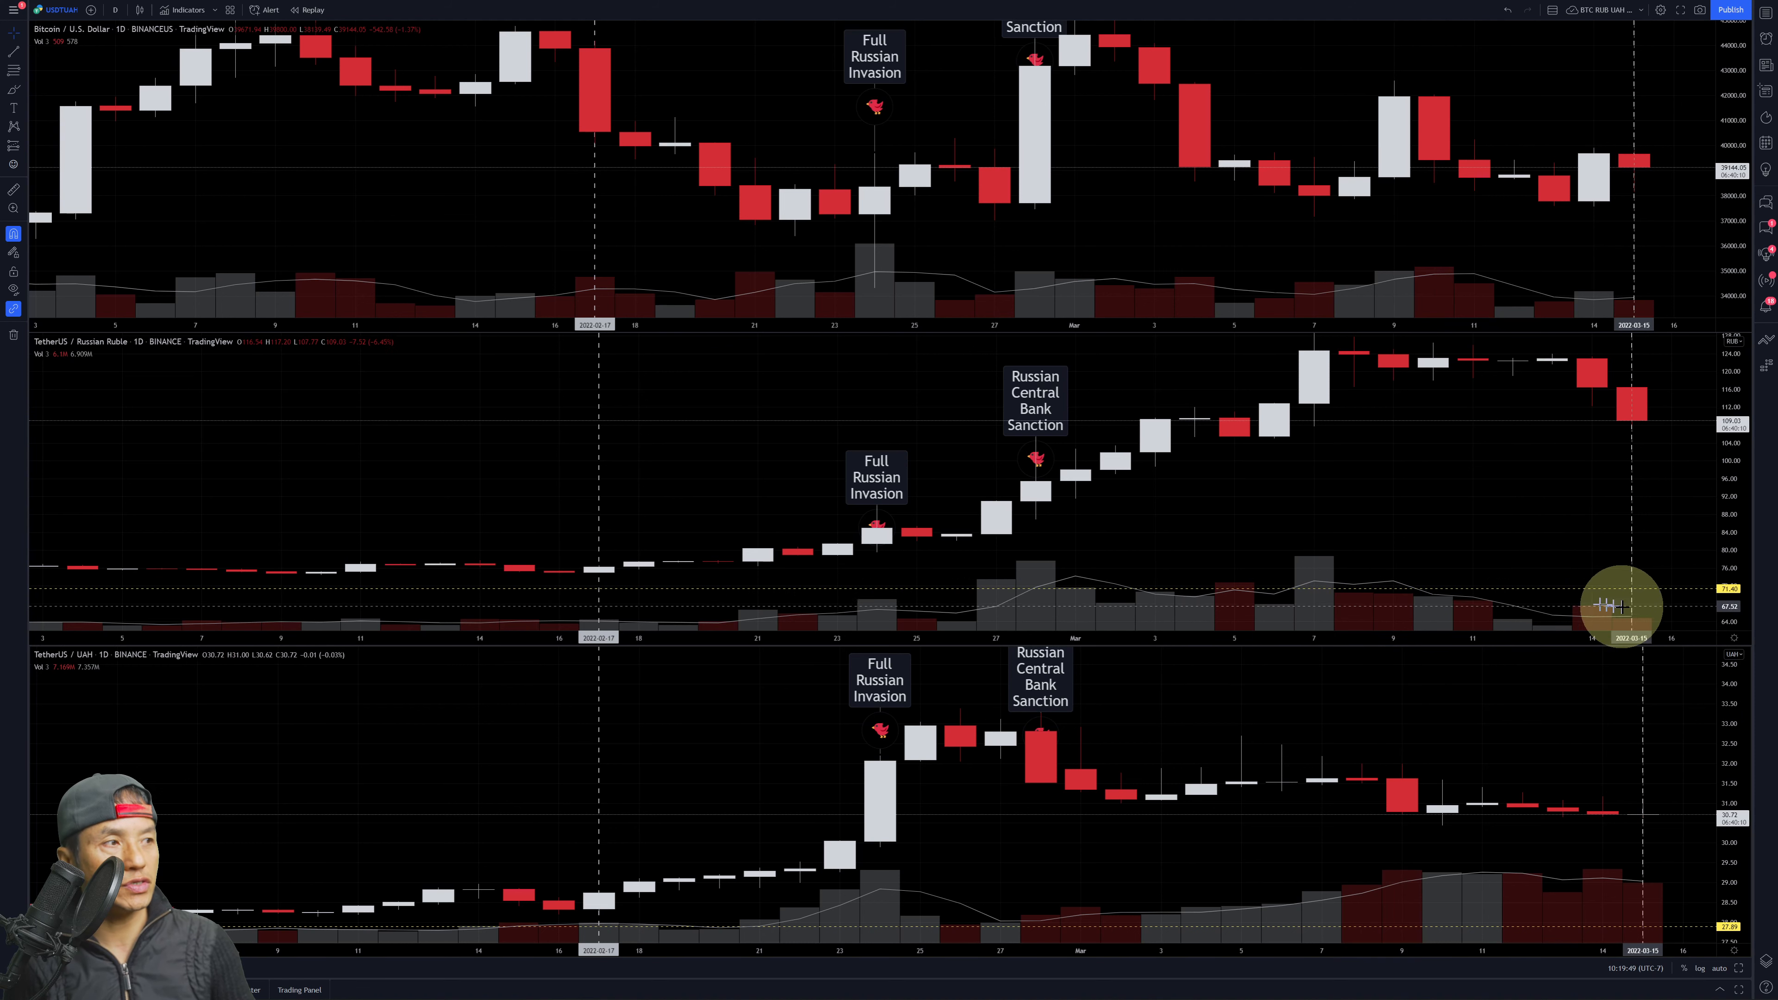
pyautogui.moveTo(1581, 606)
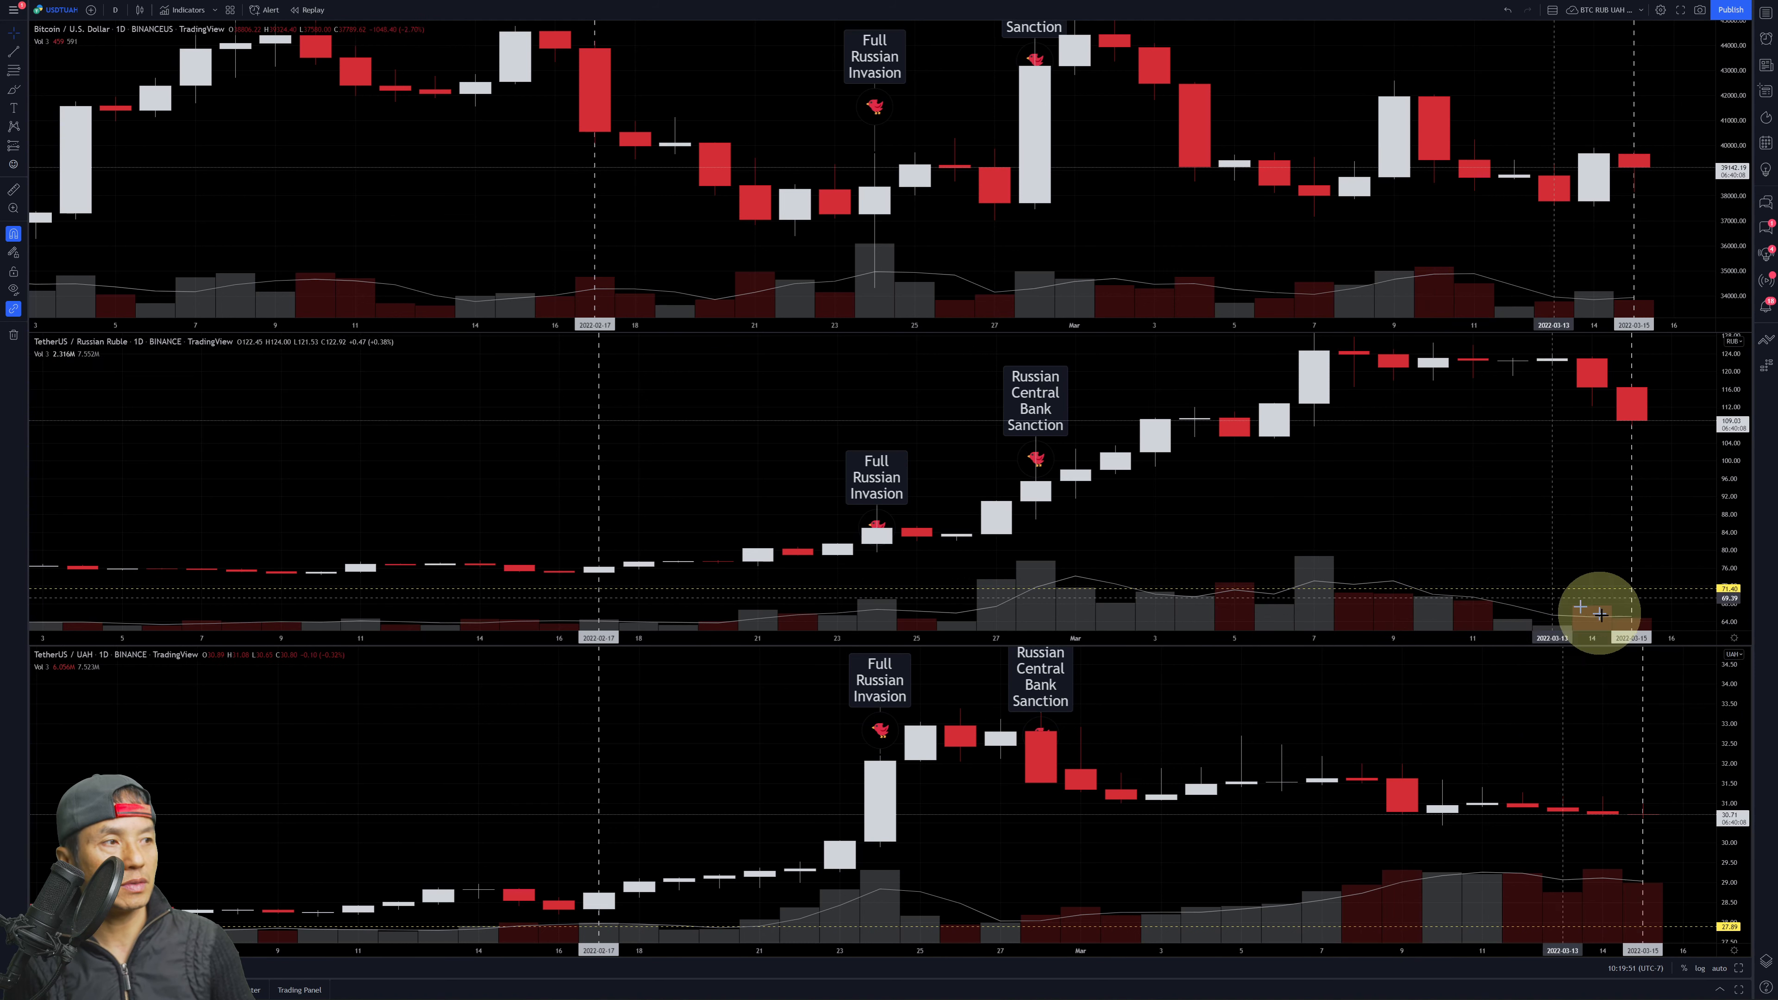
pyautogui.moveTo(1318, 605)
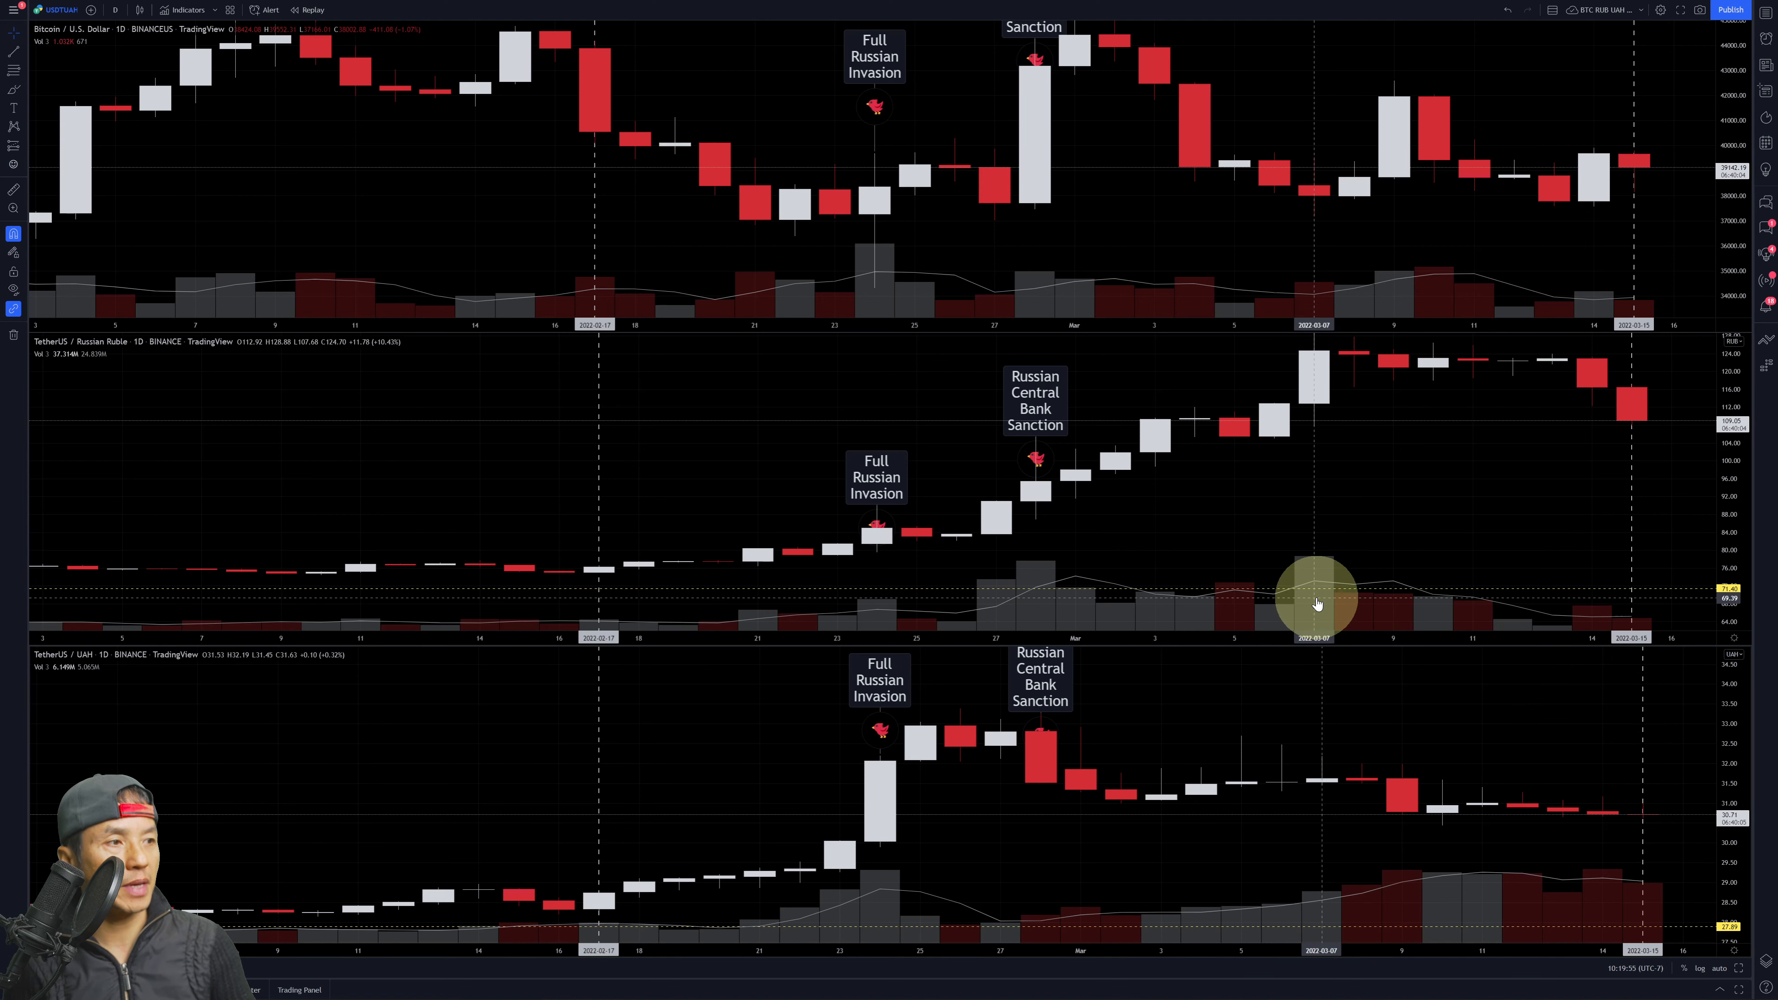
pyautogui.moveTo(1343, 587)
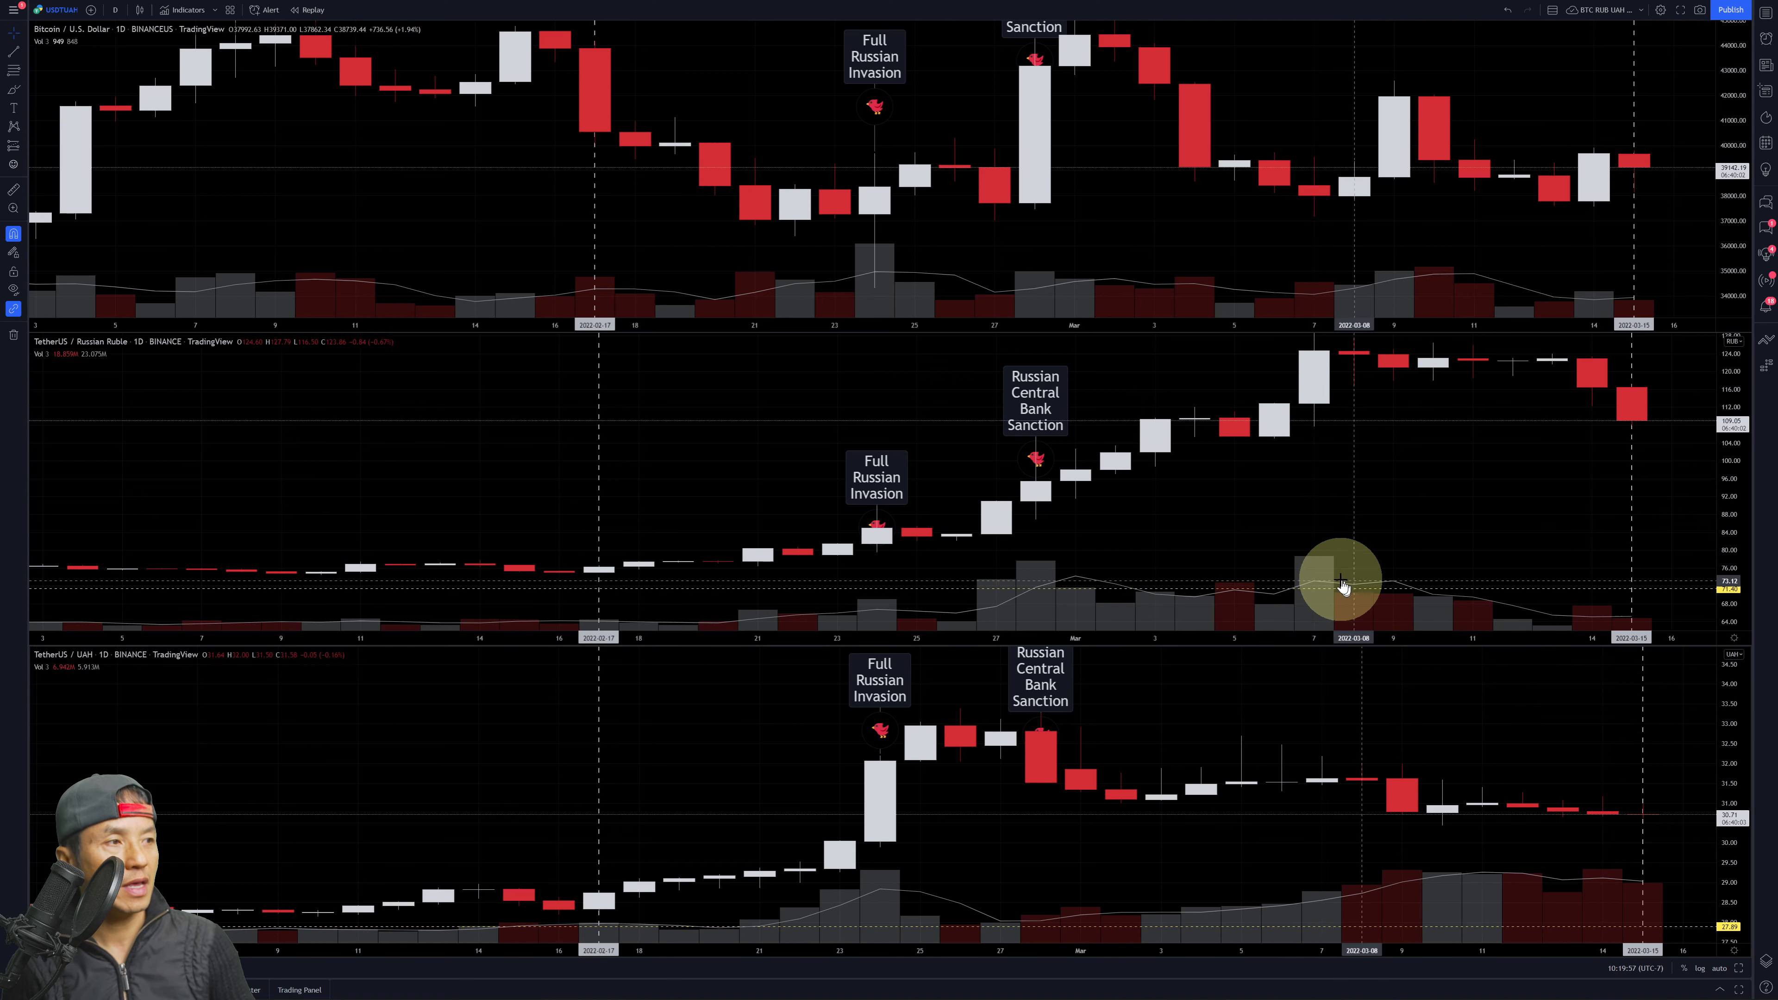
pyautogui.moveTo(1552, 622)
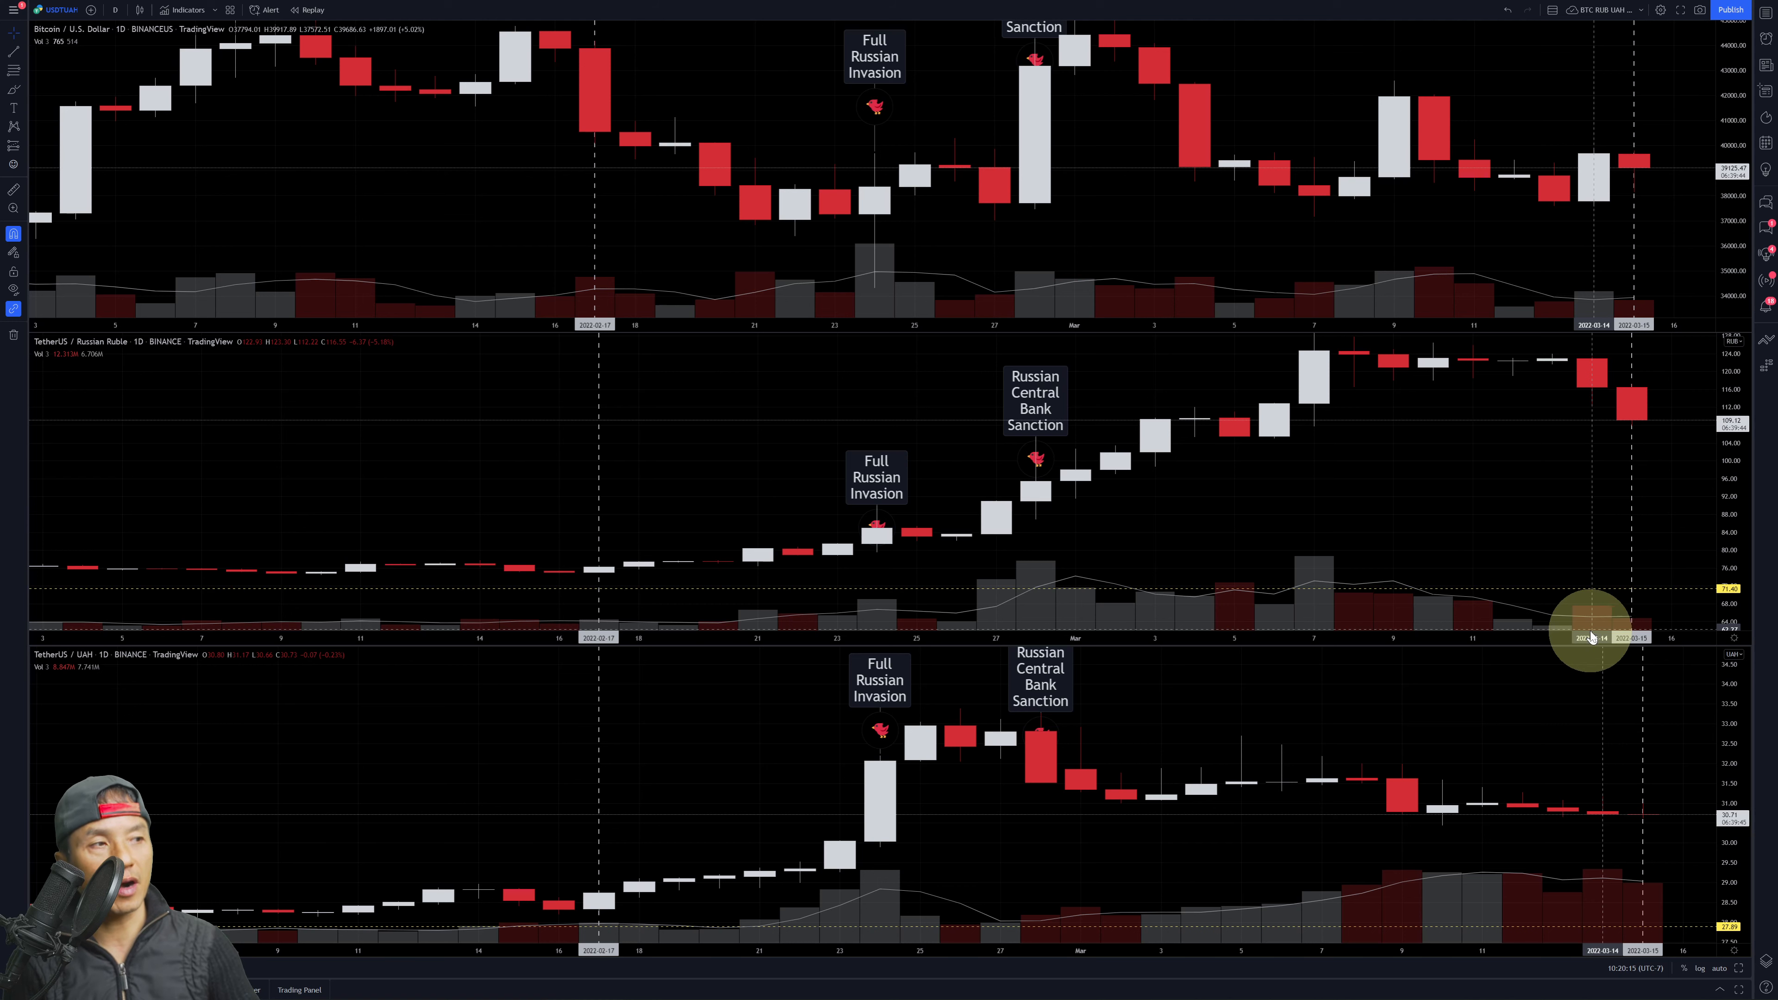
pyautogui.moveTo(1481, 617)
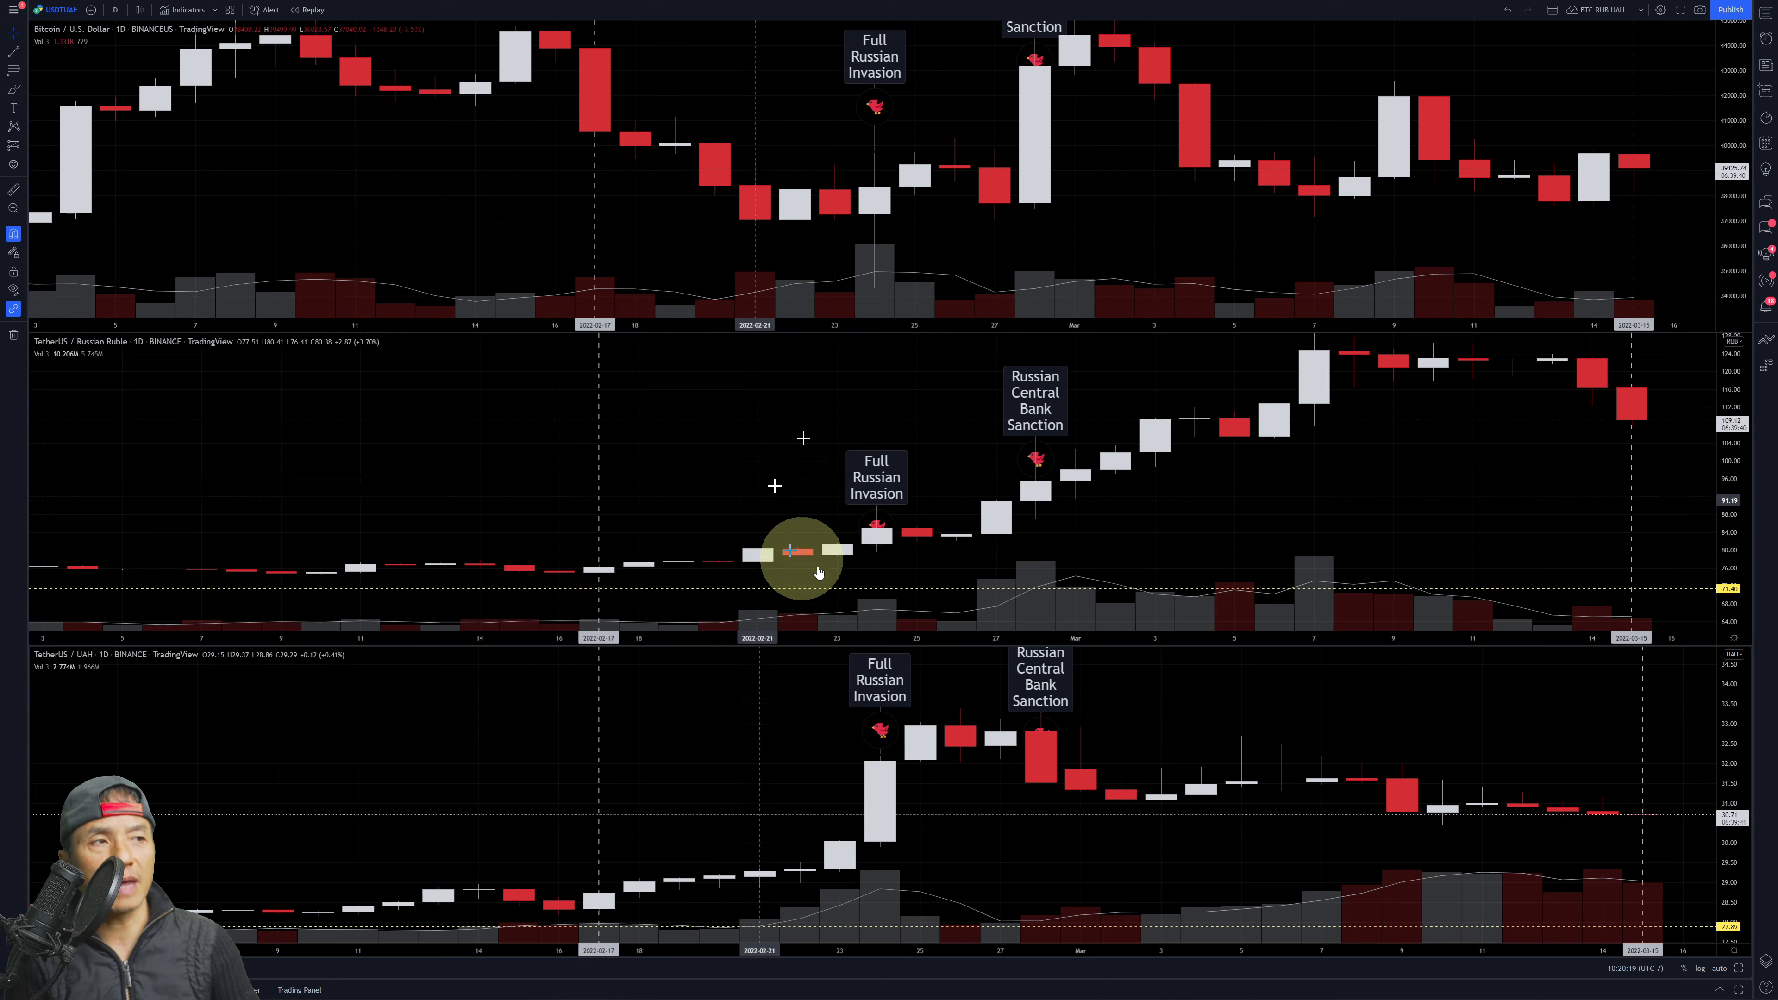
pyautogui.moveTo(1189, 692)
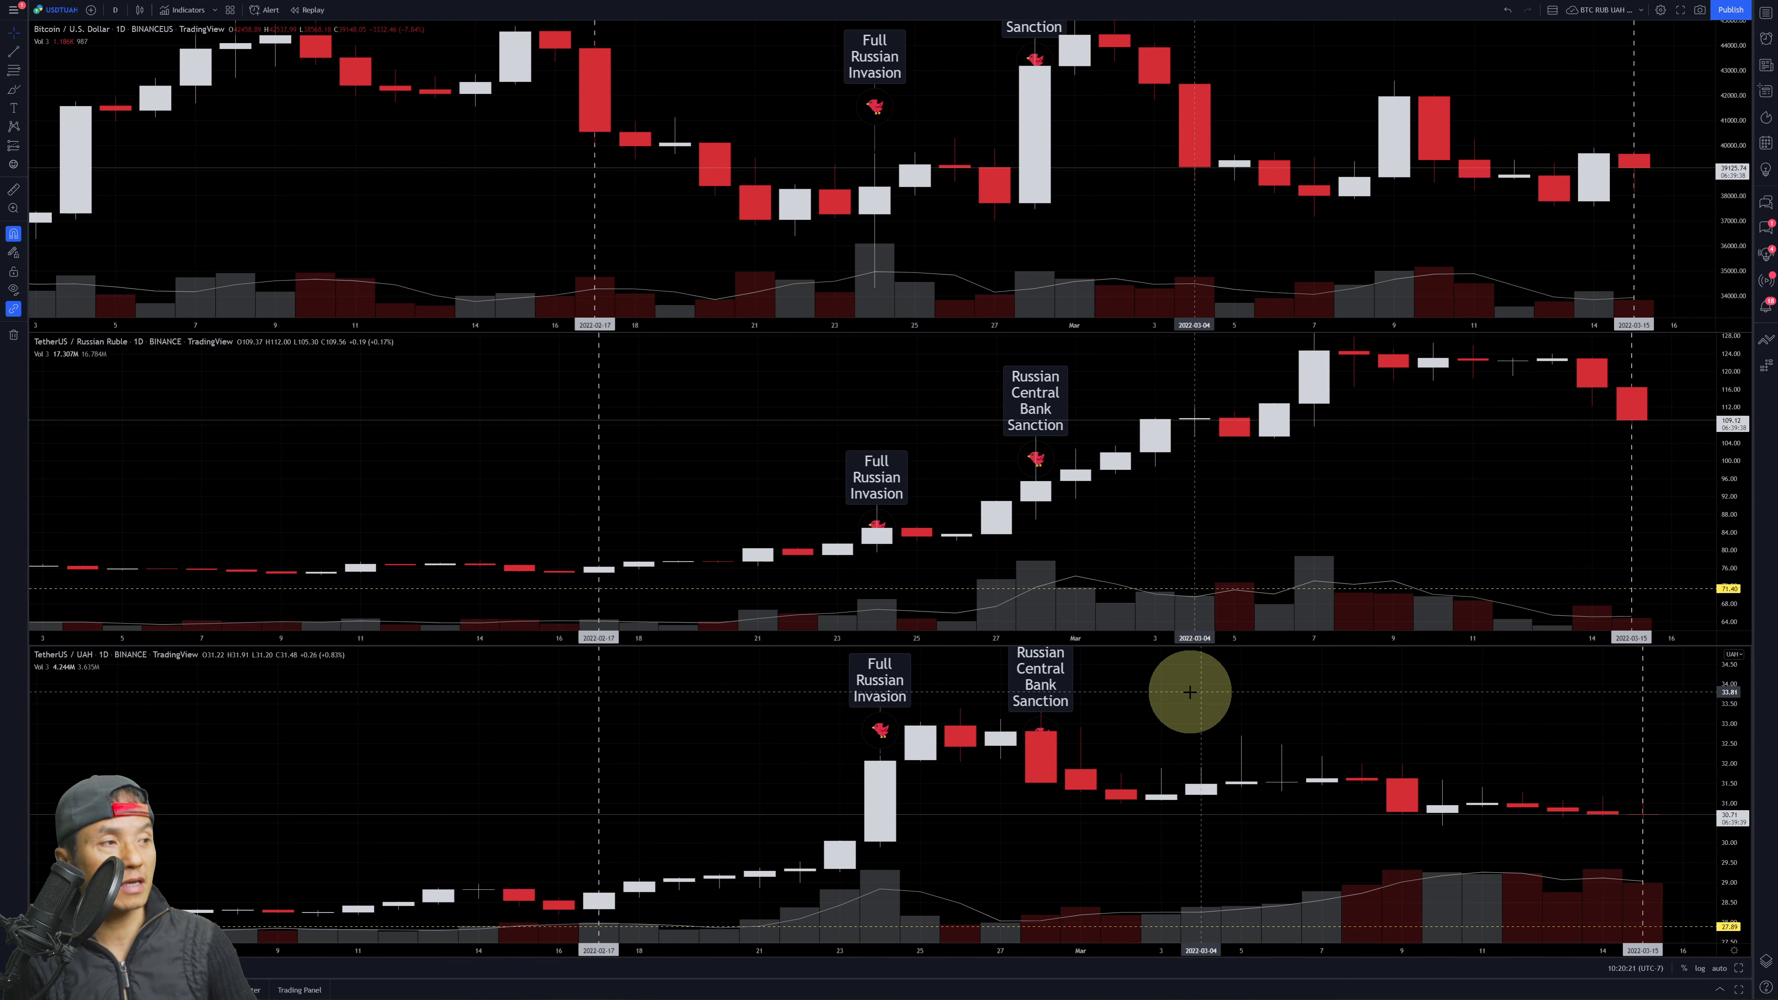
pyautogui.moveTo(1356, 572)
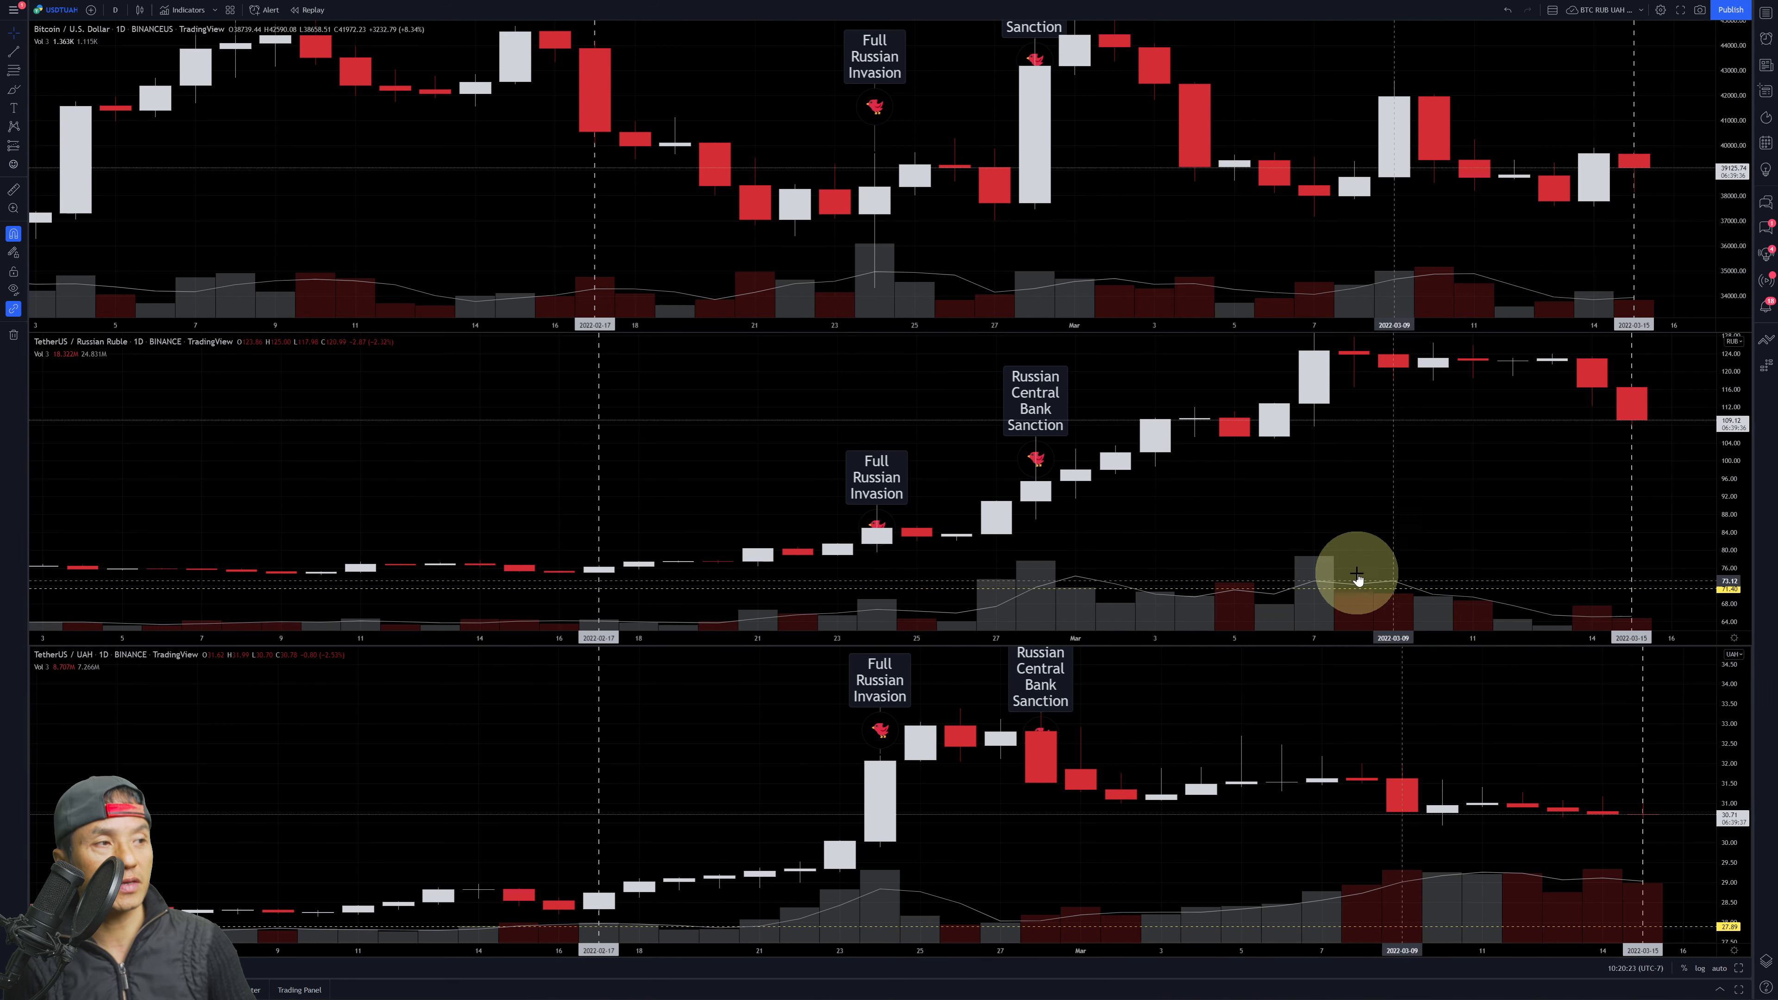
pyautogui.moveTo(1040, 832)
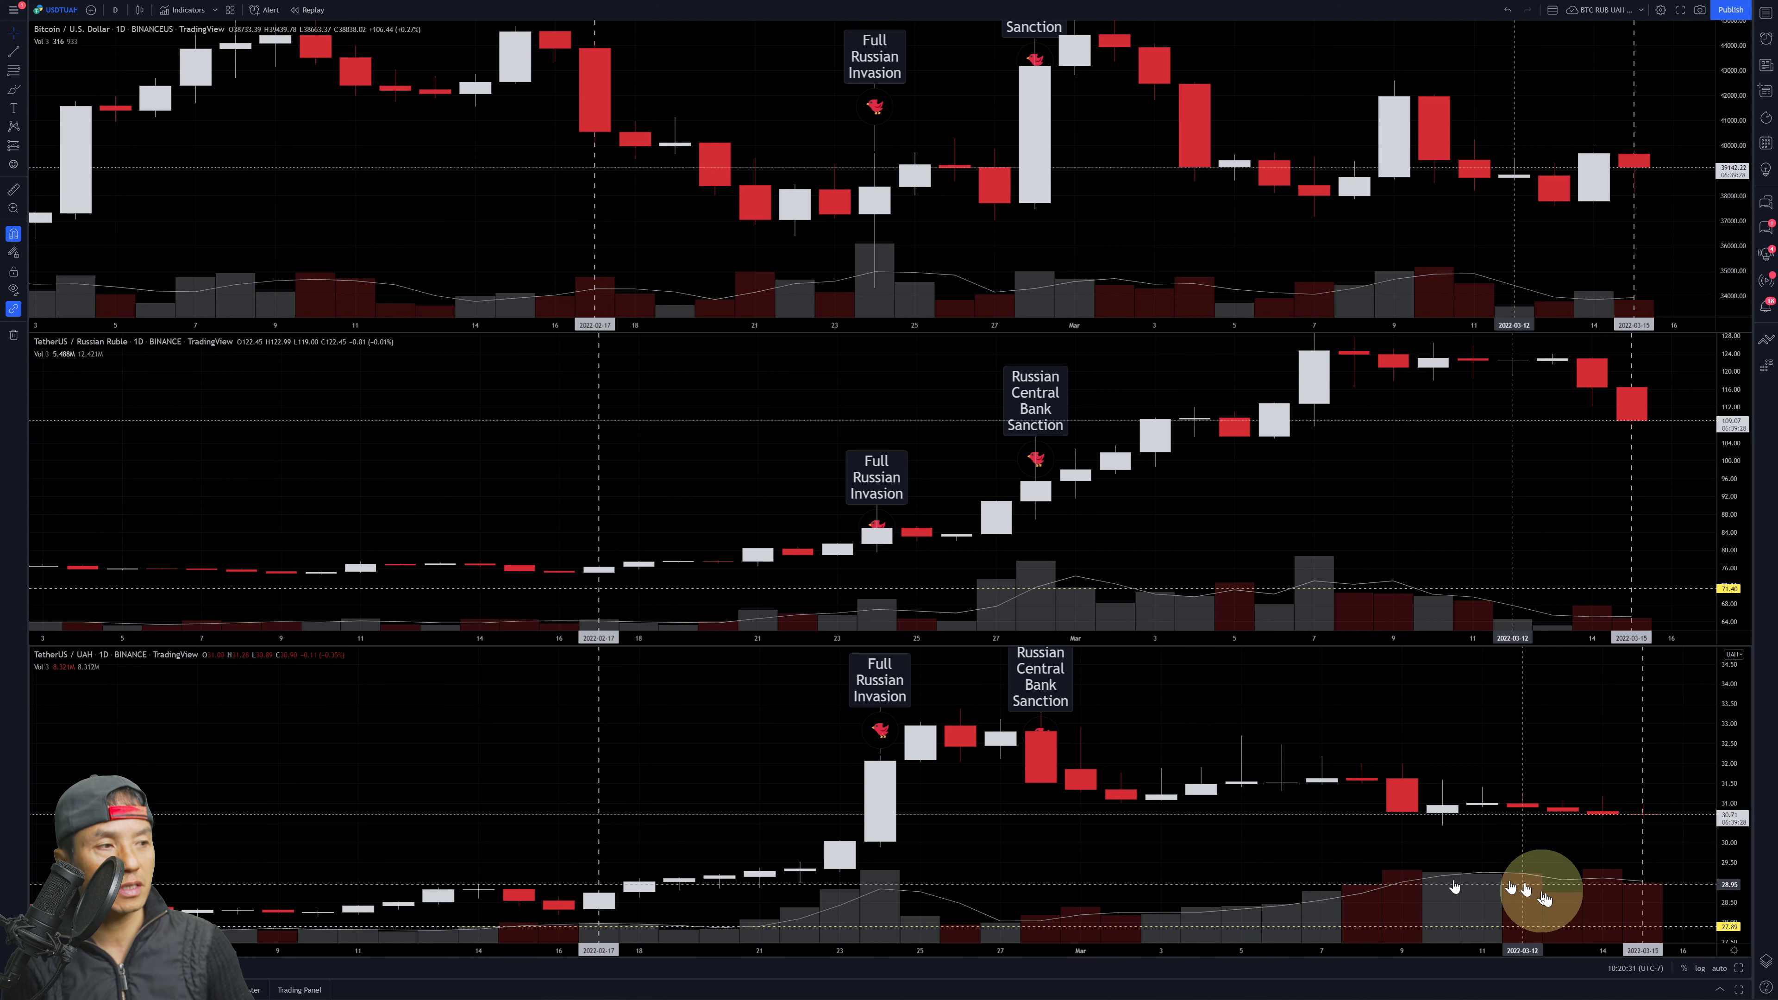
pyautogui.moveTo(1209, 937)
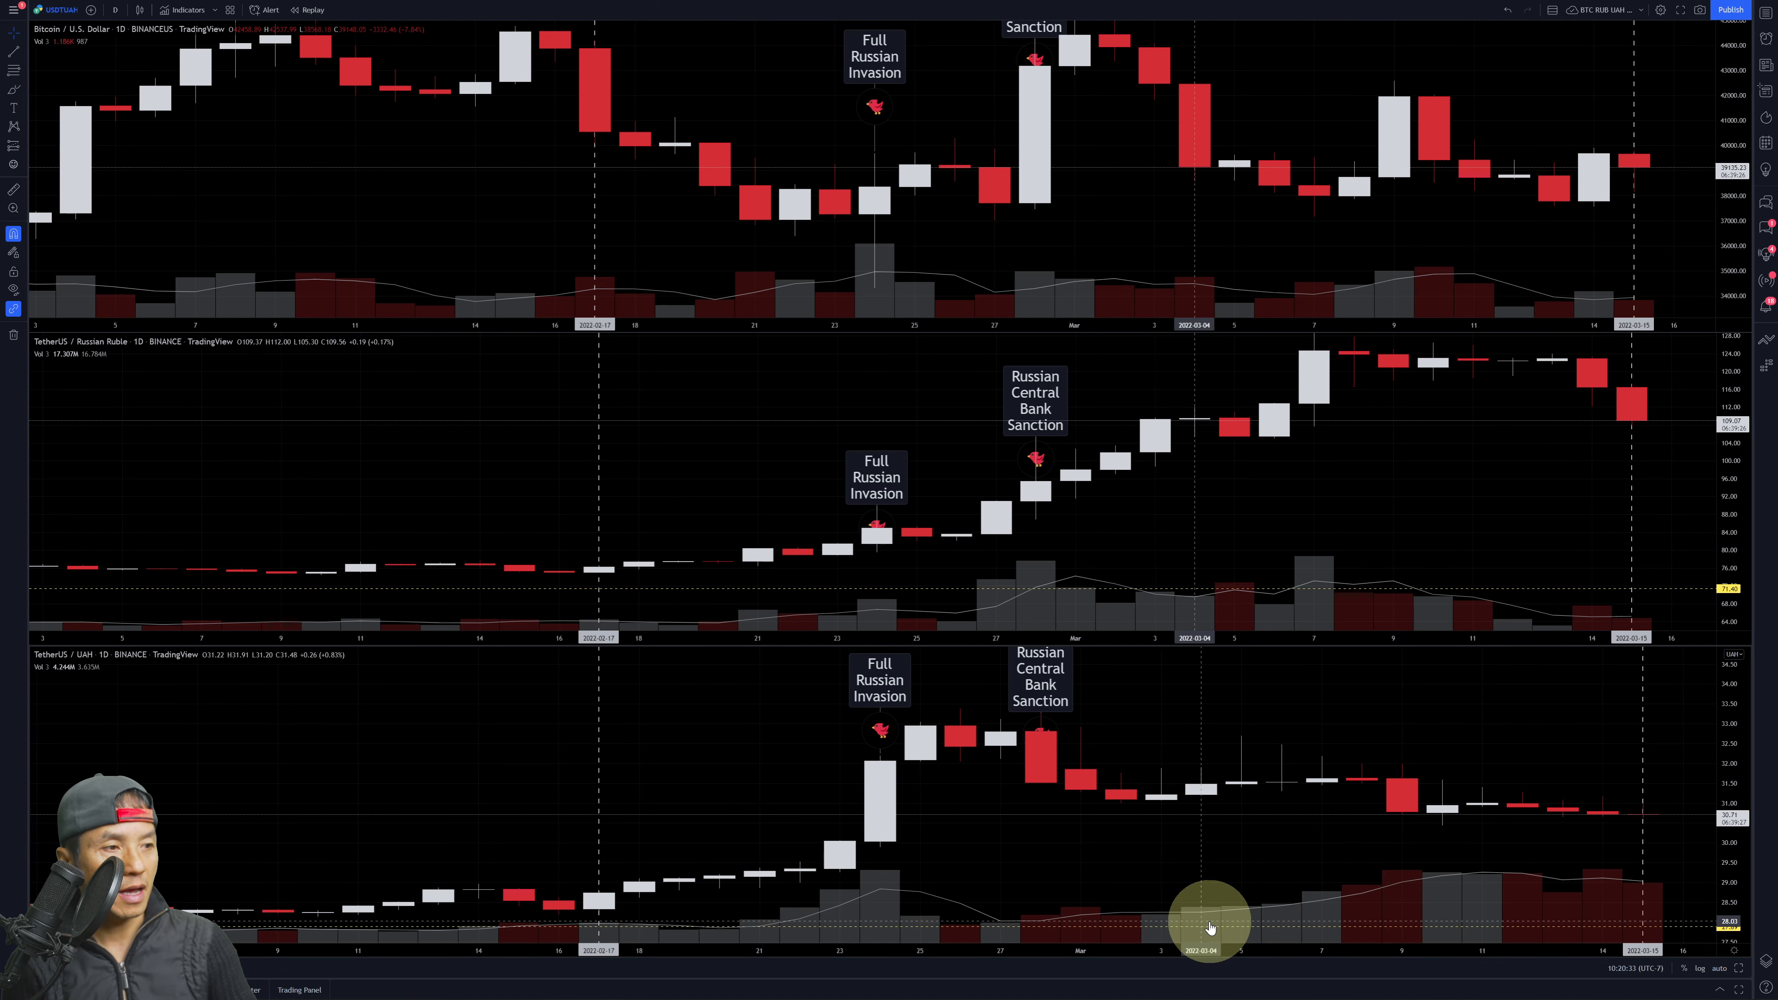
pyautogui.moveTo(1271, 923)
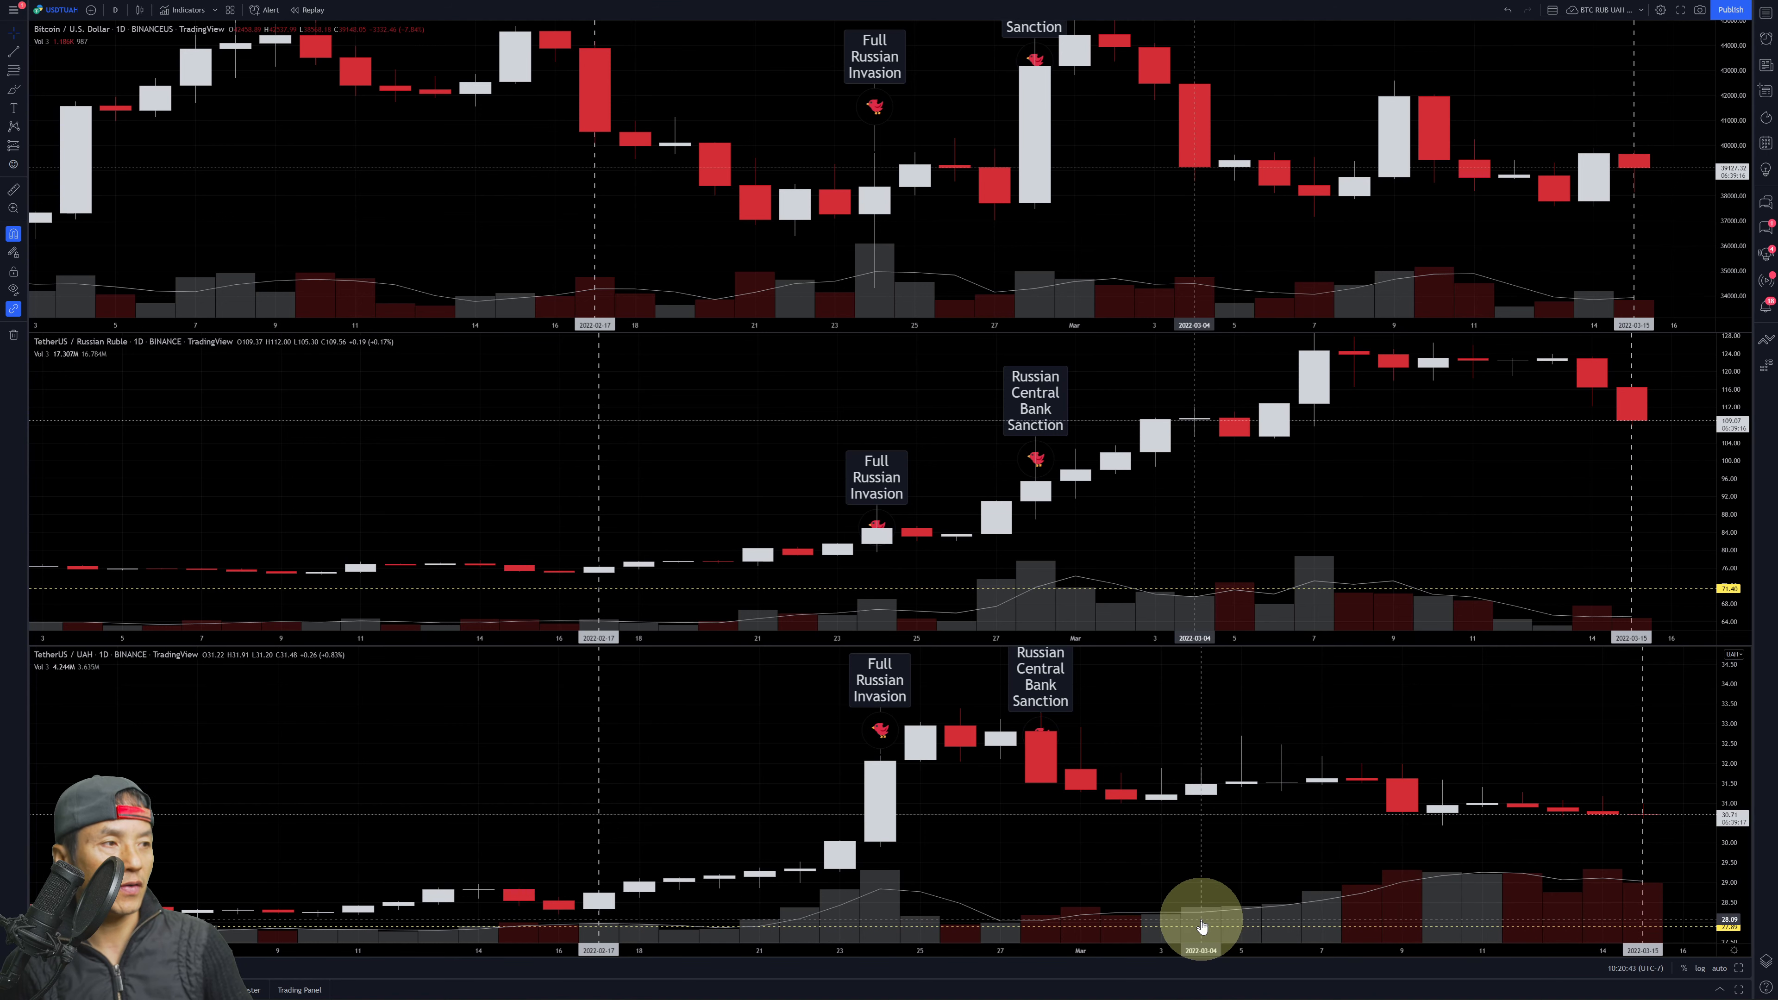
pyautogui.moveTo(1392, 735)
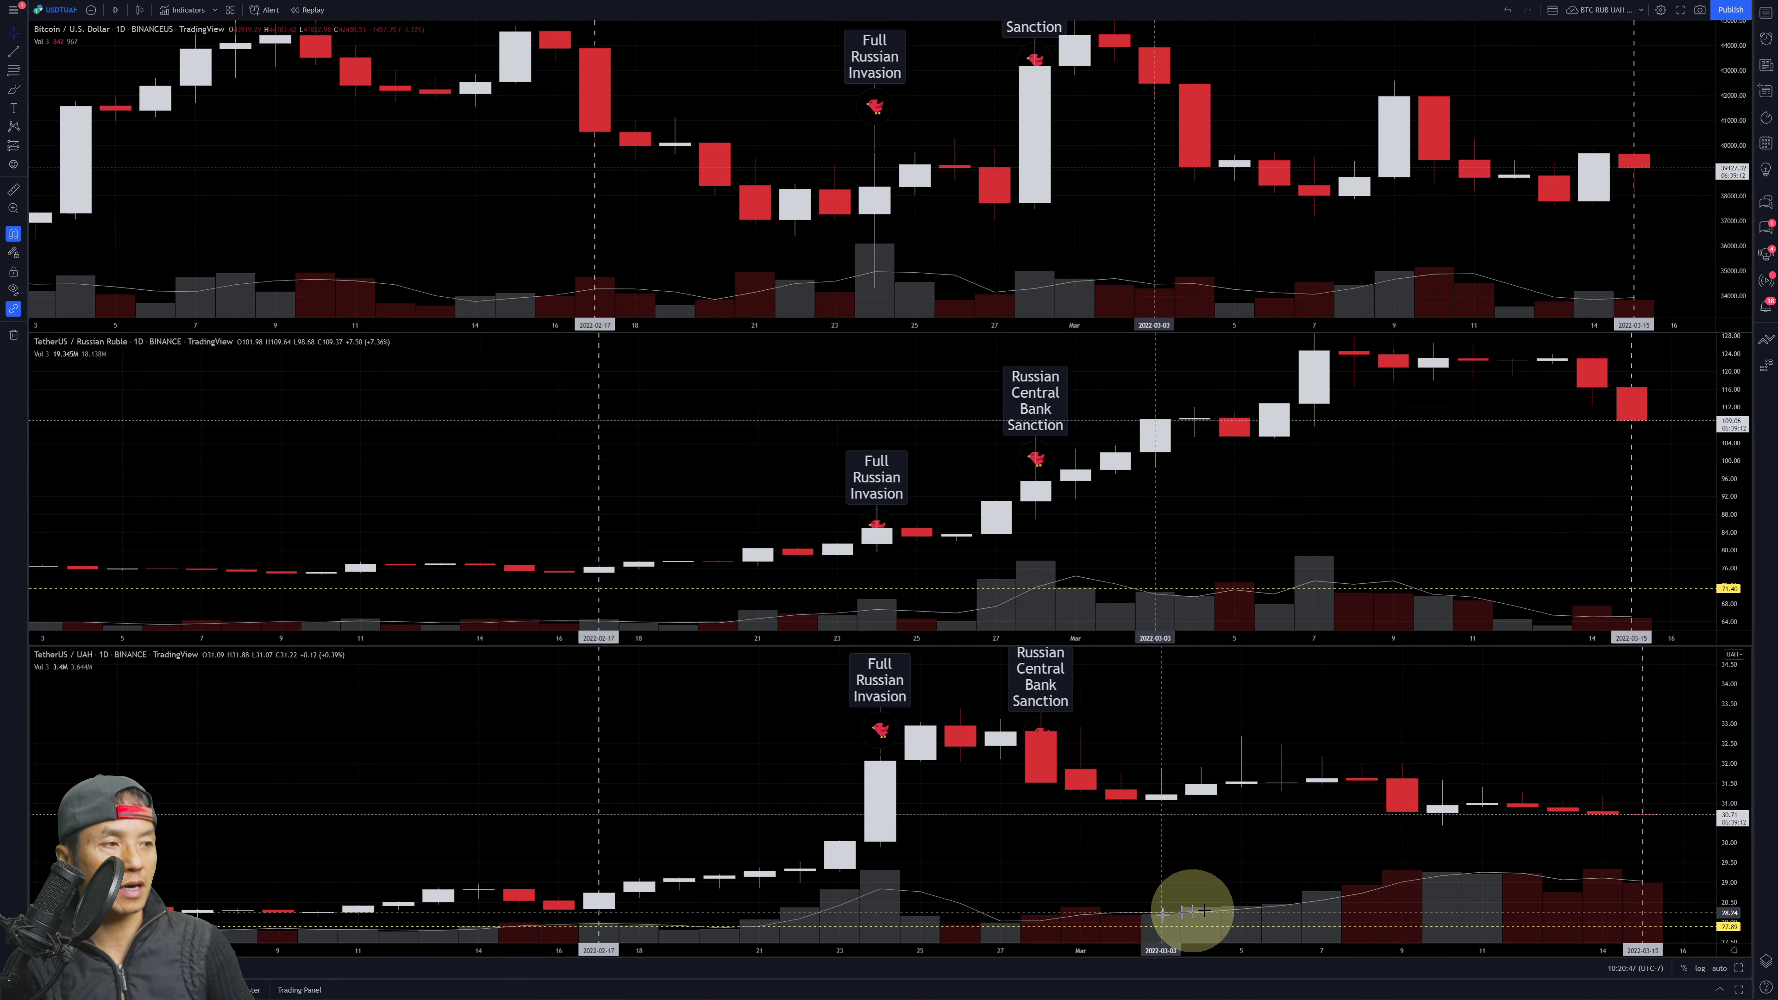
pyautogui.moveTo(1637, 867)
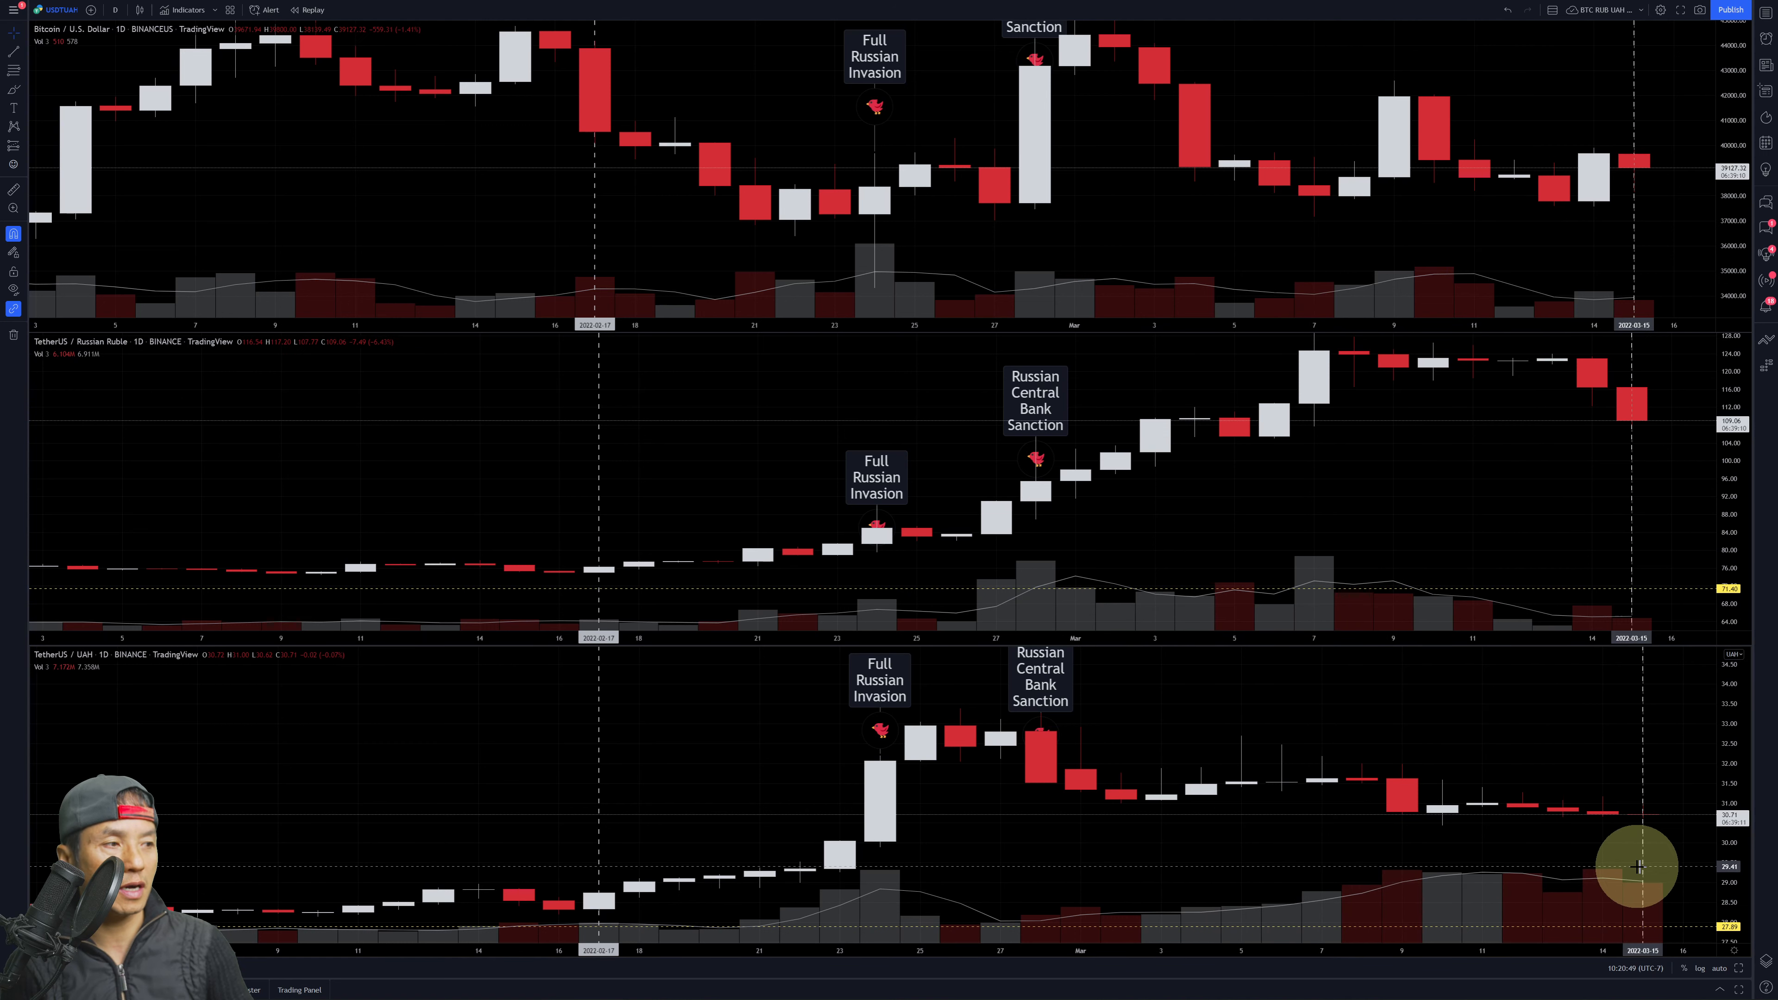
pyautogui.moveTo(1369, 883)
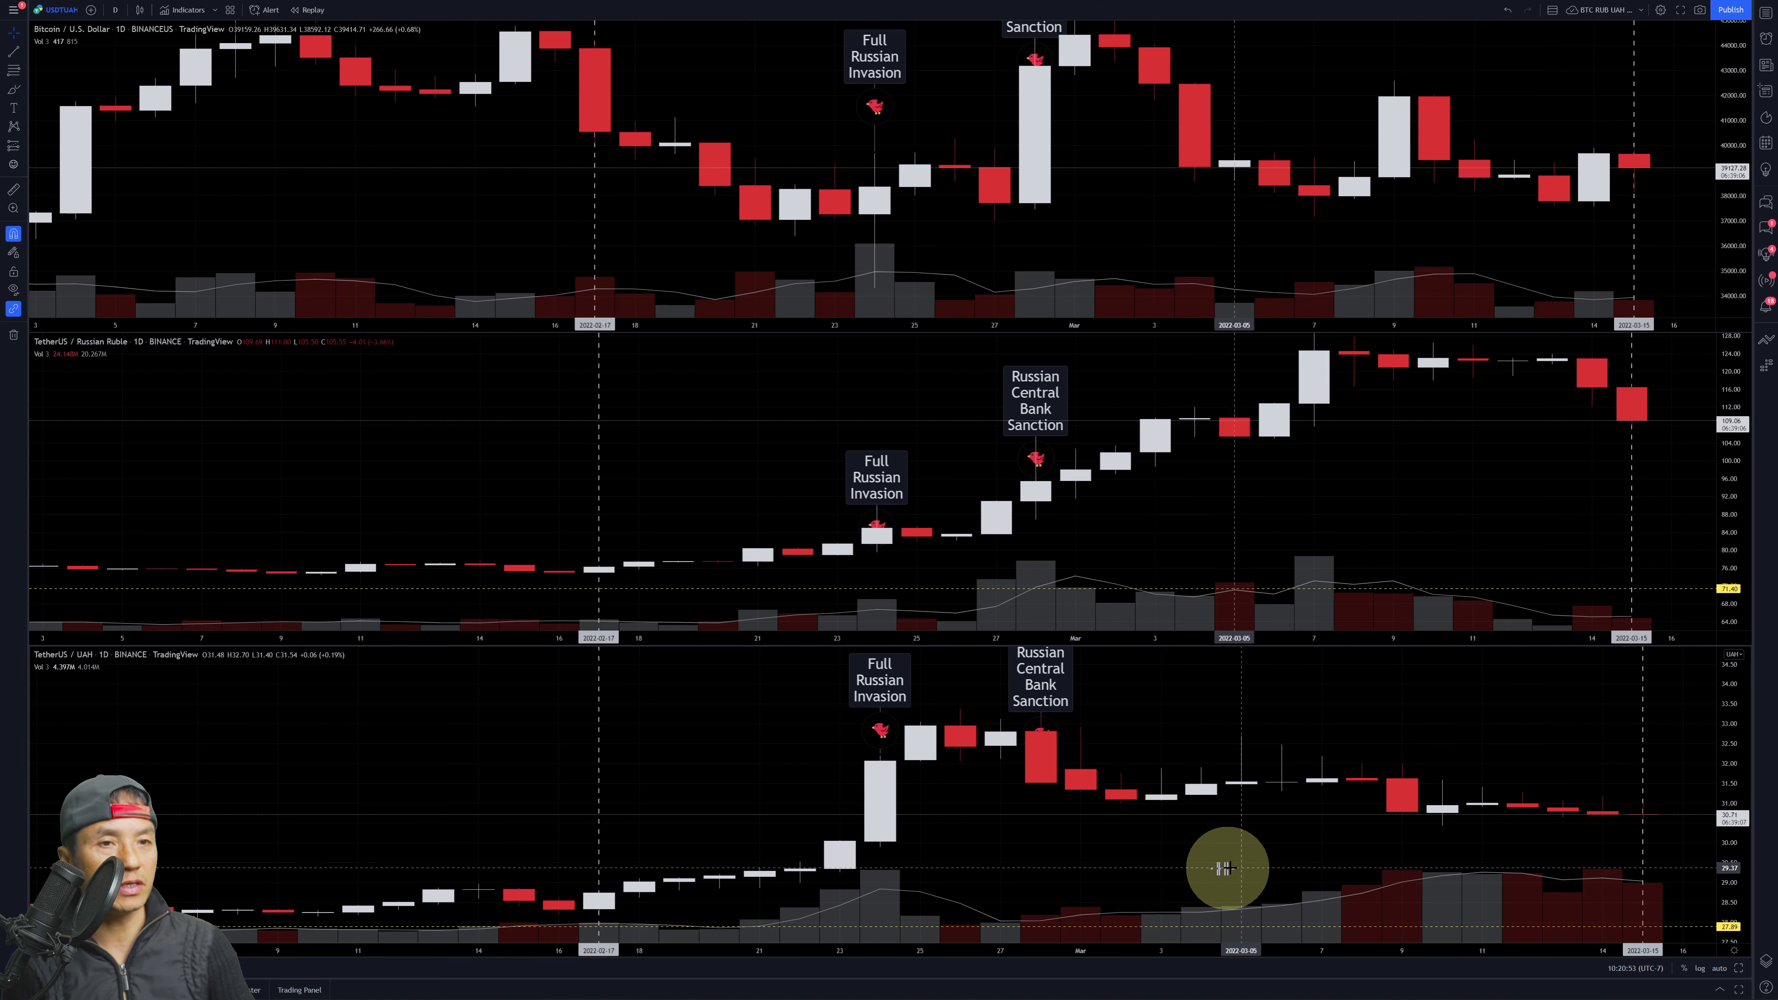
pyautogui.moveTo(1404, 894)
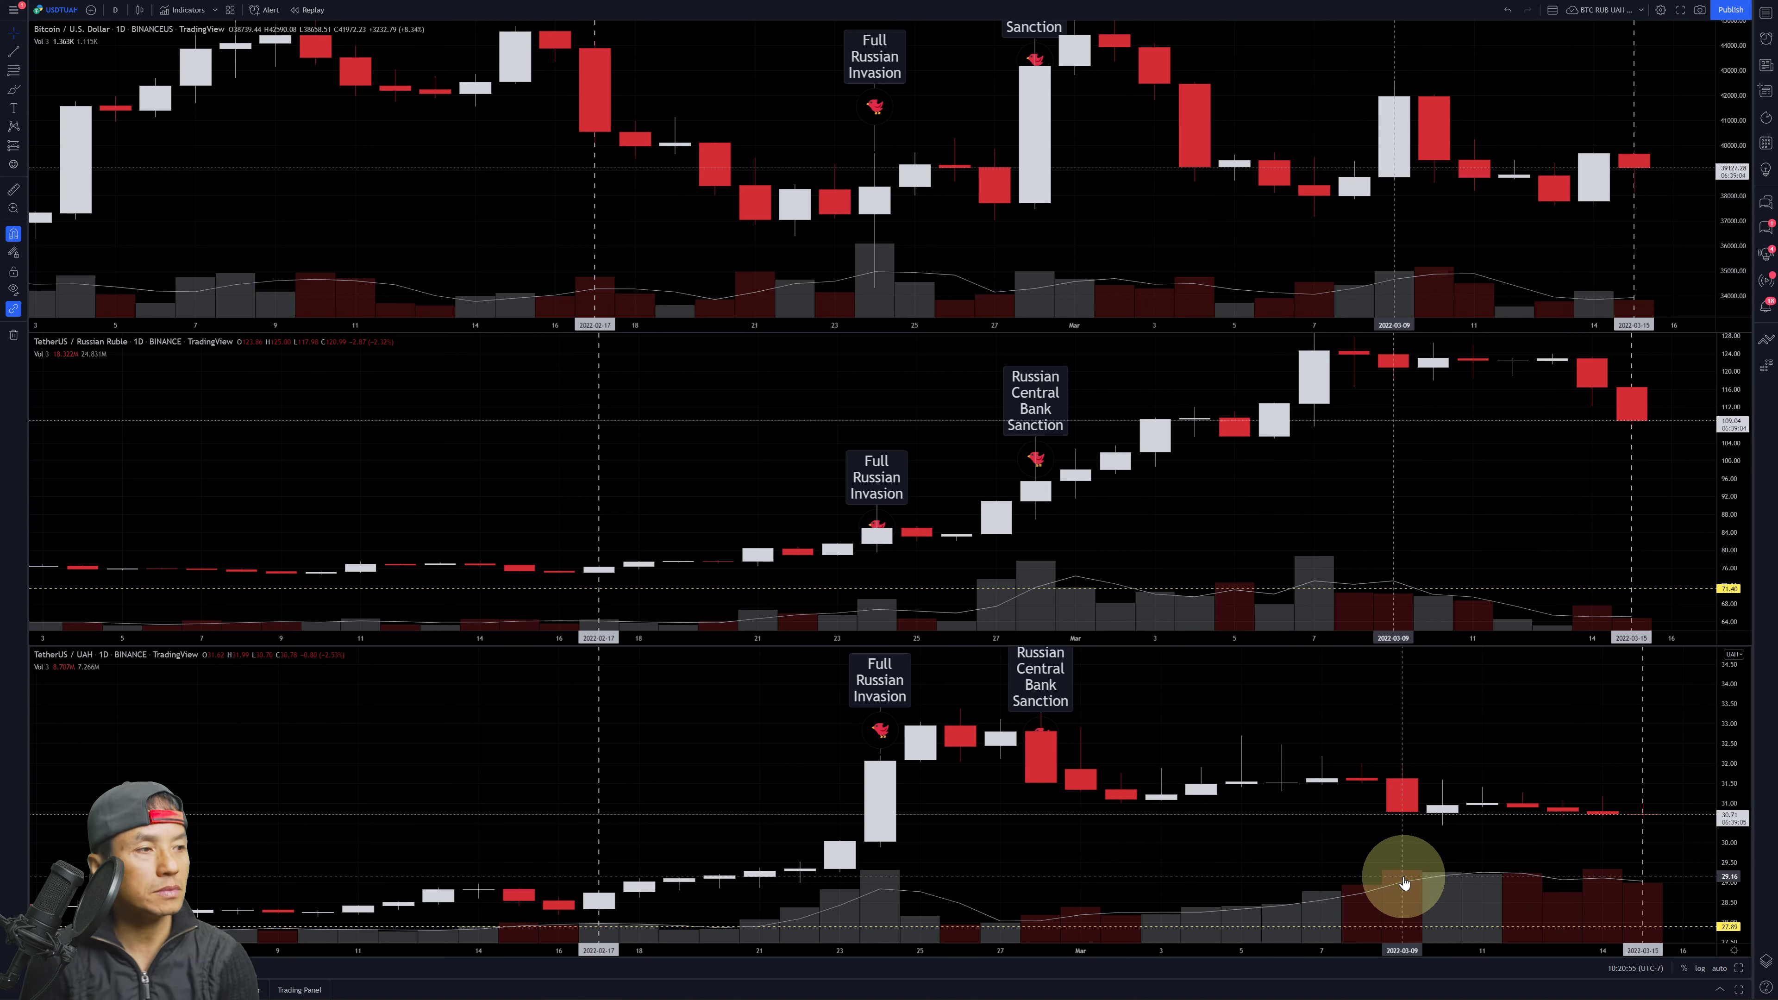